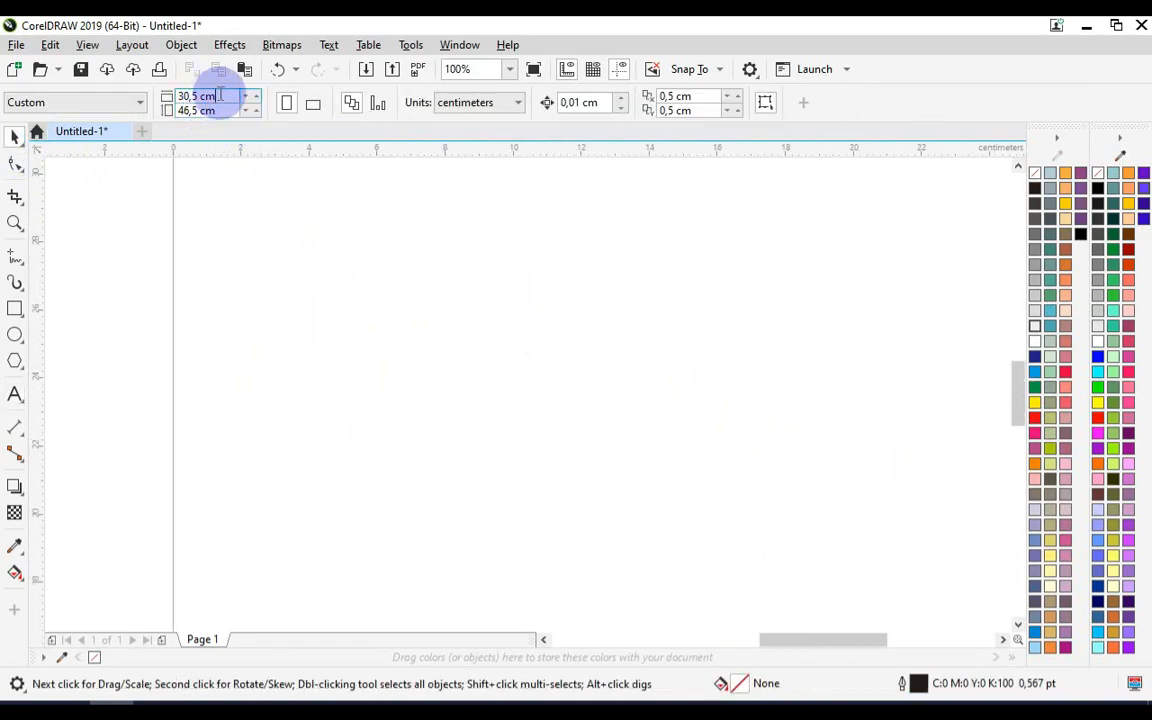
mouse_move(106, 68)
text(0,5)
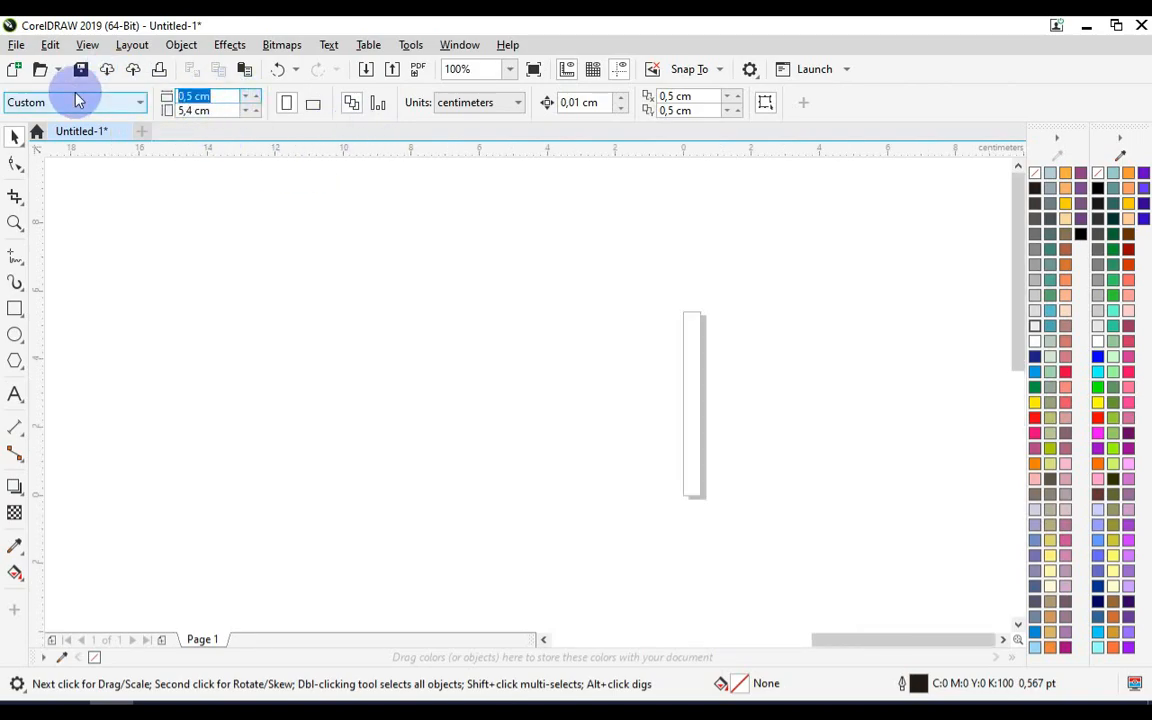
- Resize the page to 8.5 × 5.4 cm and zoom out to show the whole card
text(8.5 cm)
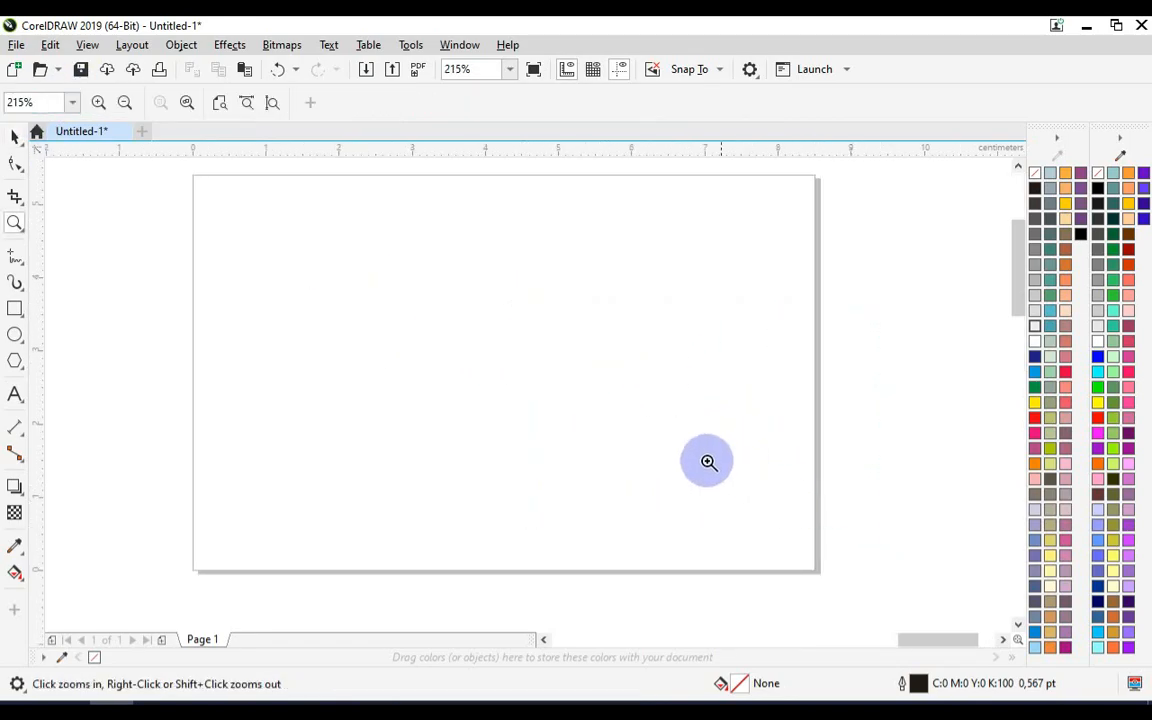
right_click(708, 460)
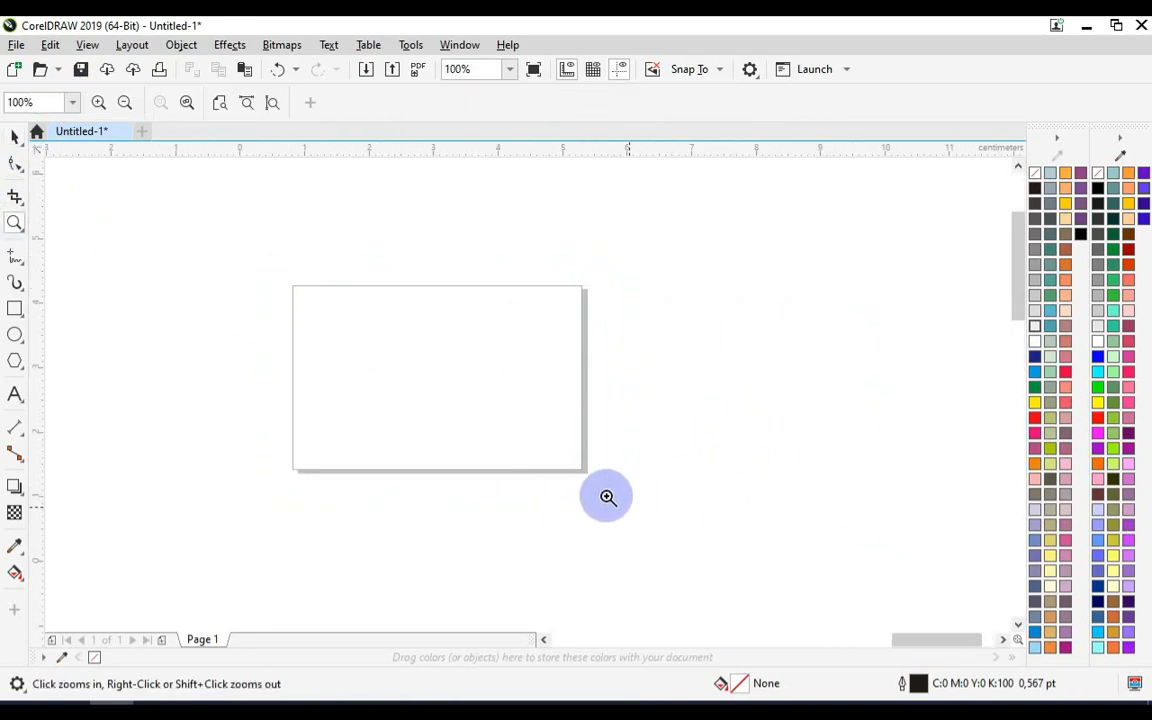
- Cover the card black and add a green, outline-free bar along the left edge
click(608, 496)
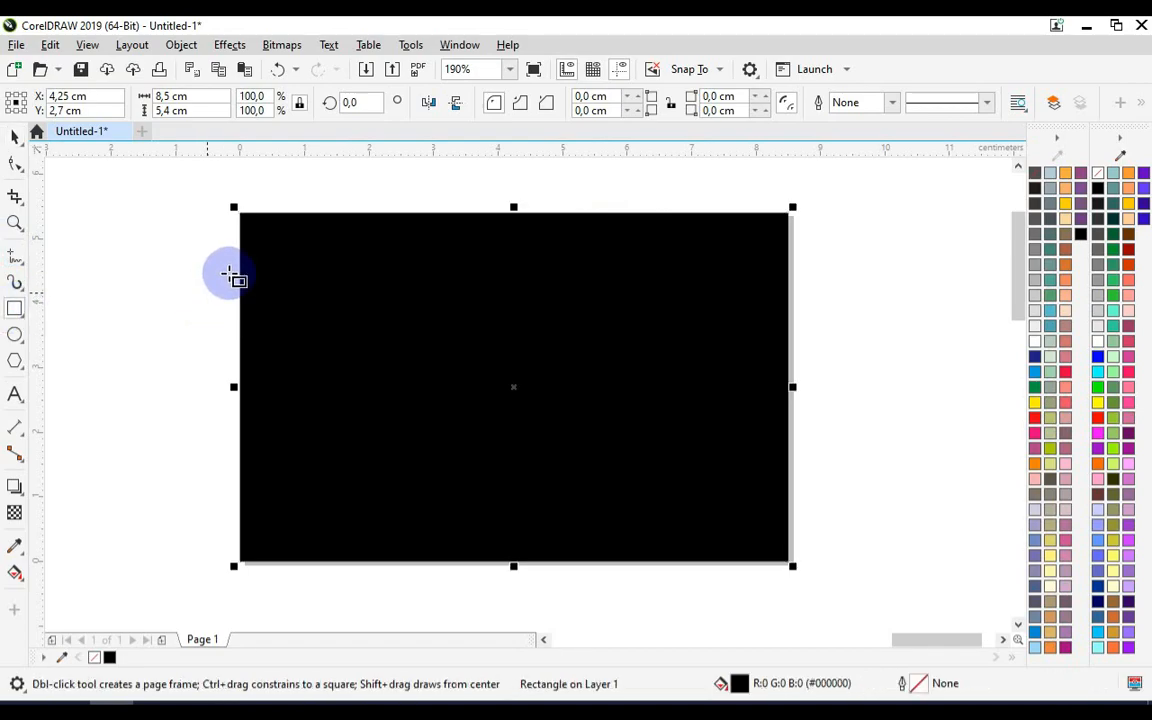
drag(228, 272, 278, 532)
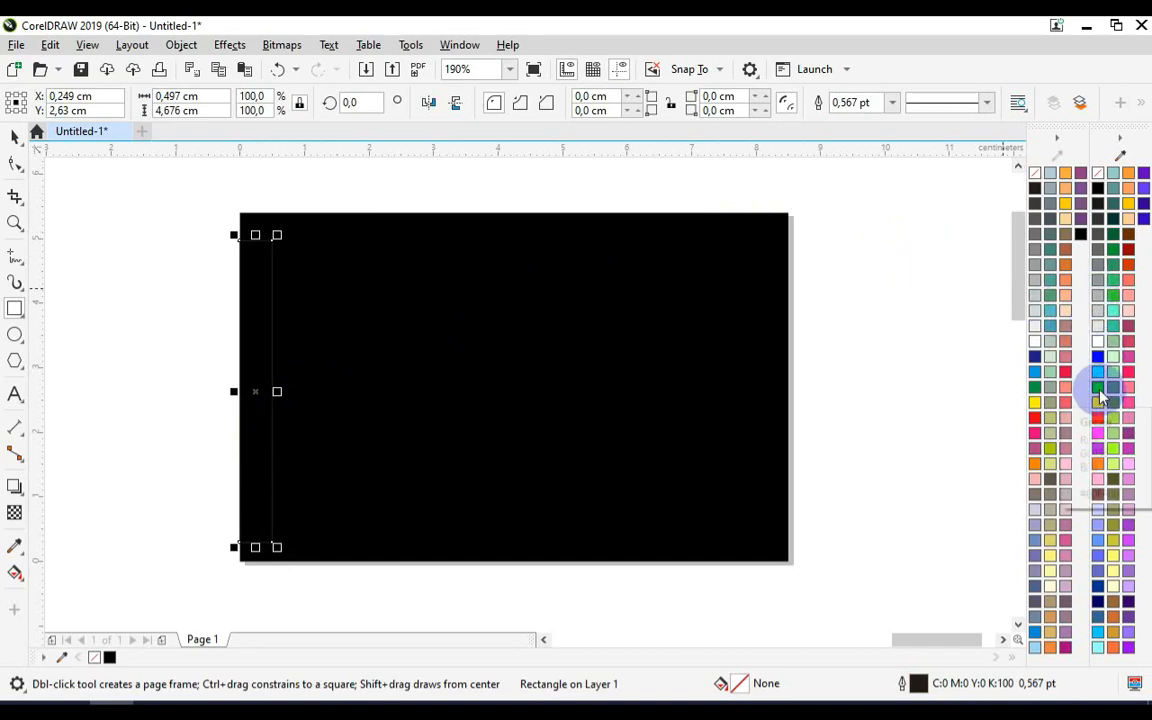
click(1096, 388)
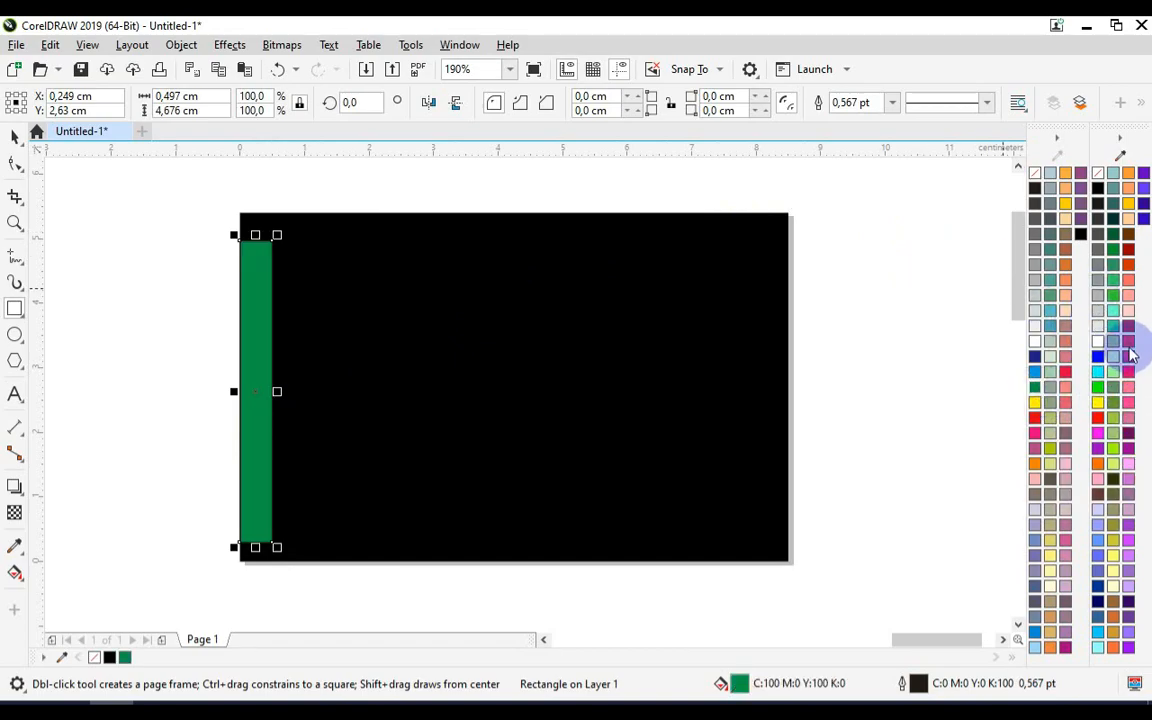
mouse_move(1112, 284)
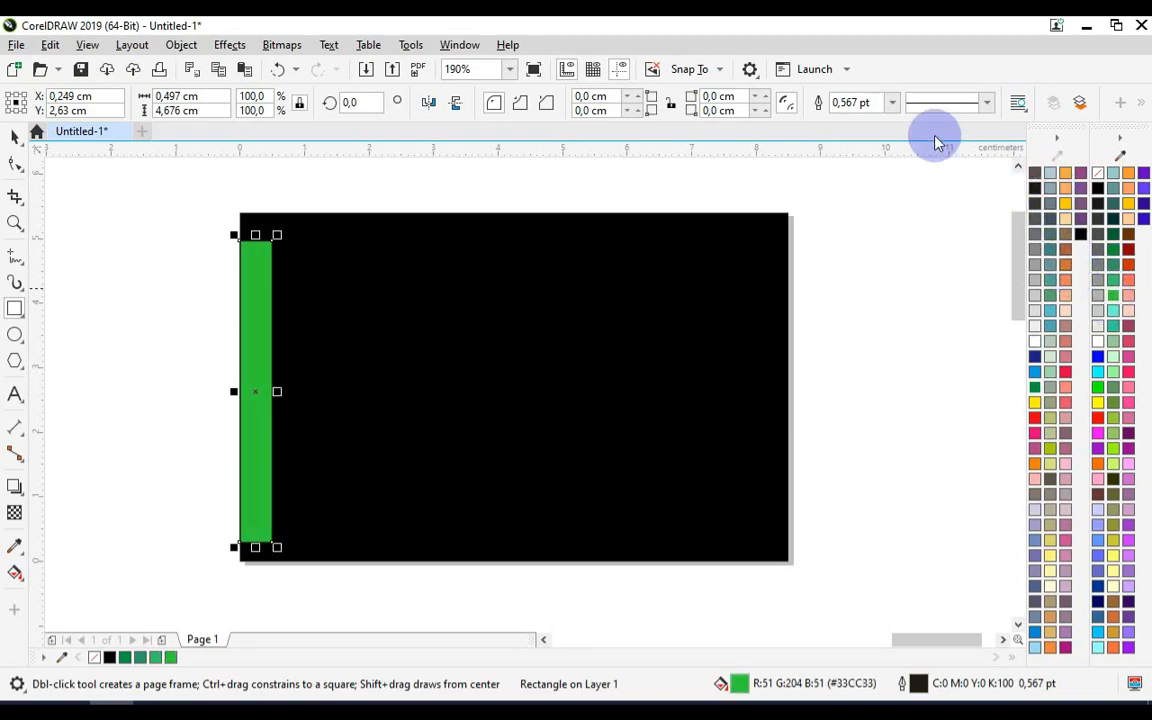
click(16, 136)
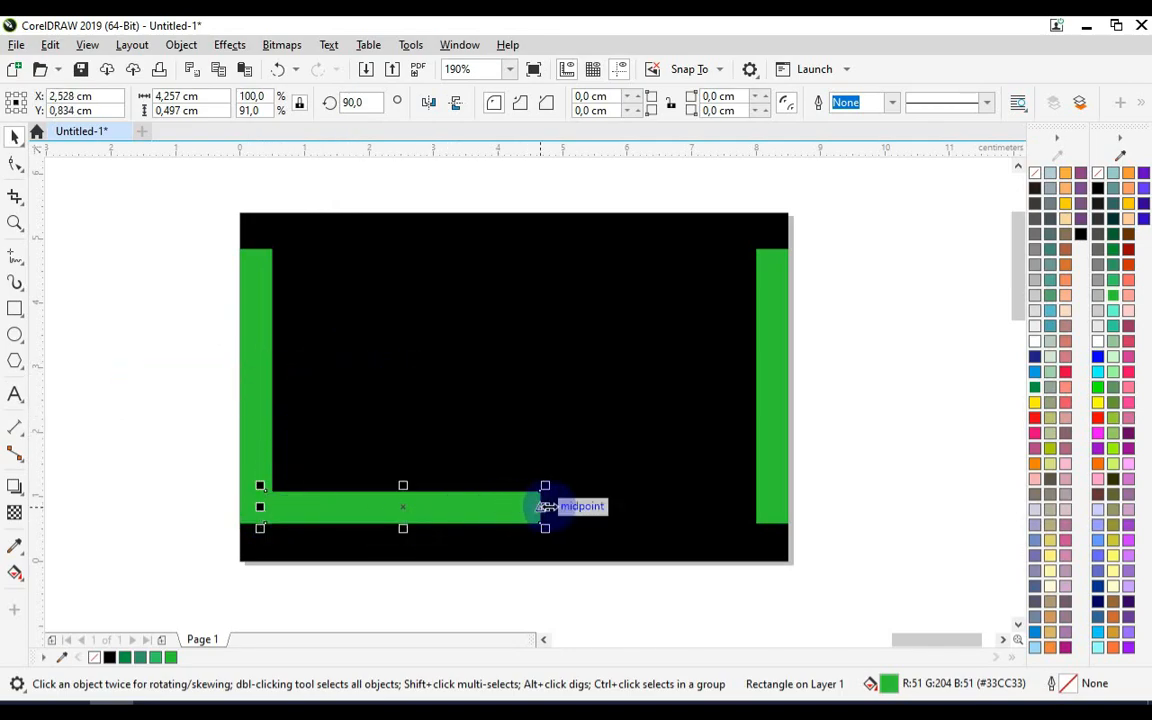
- Stretch a green bar across the bottom edge and place a small green tab near it
drag(544, 506, 792, 506)
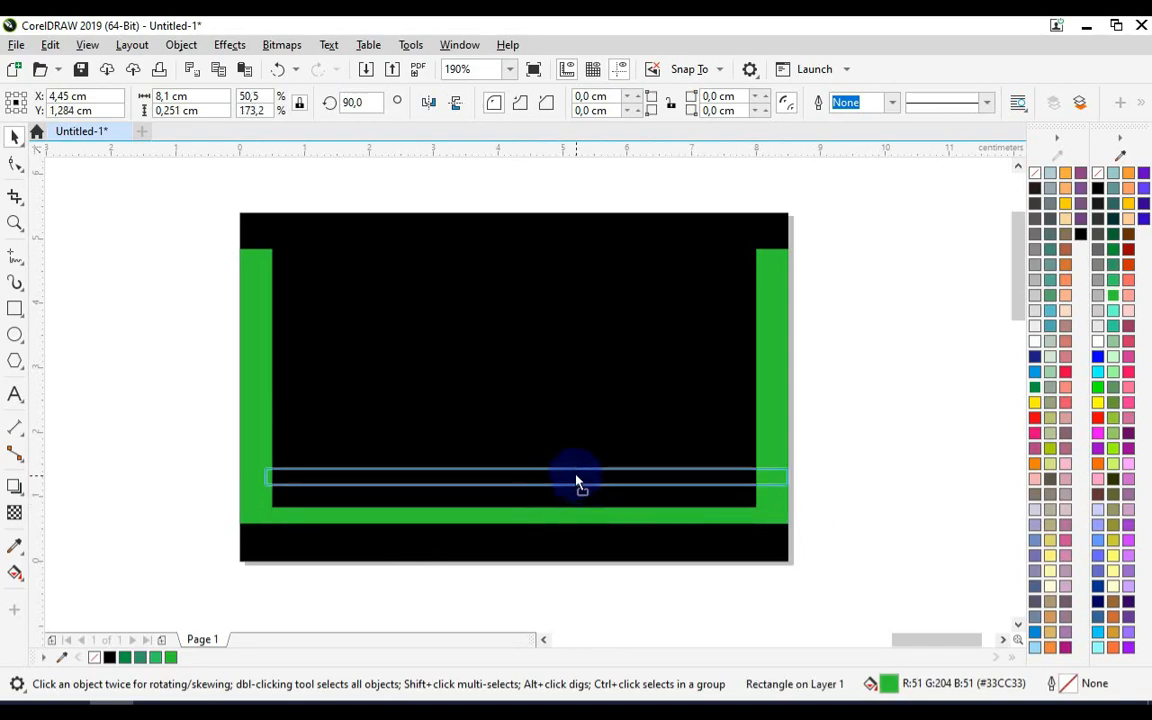
drag(784, 478, 630, 478)
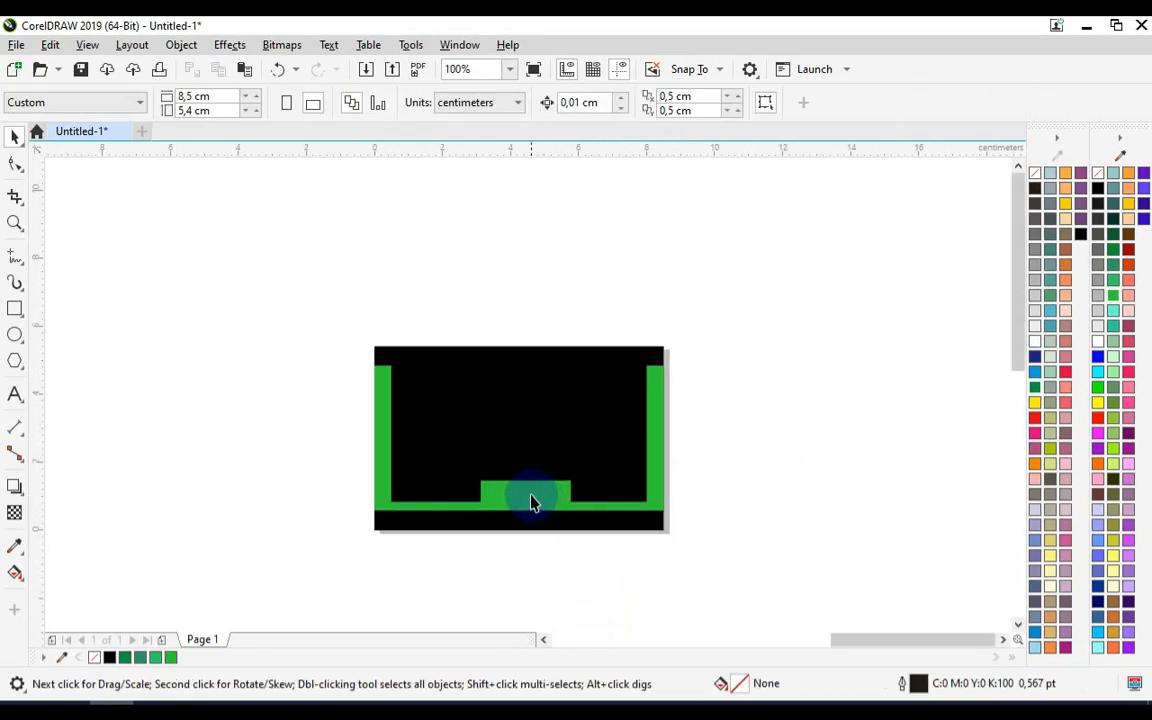
- Place the KANG DESAIN logo and Content Creator tagline onto the black card
click(524, 496)
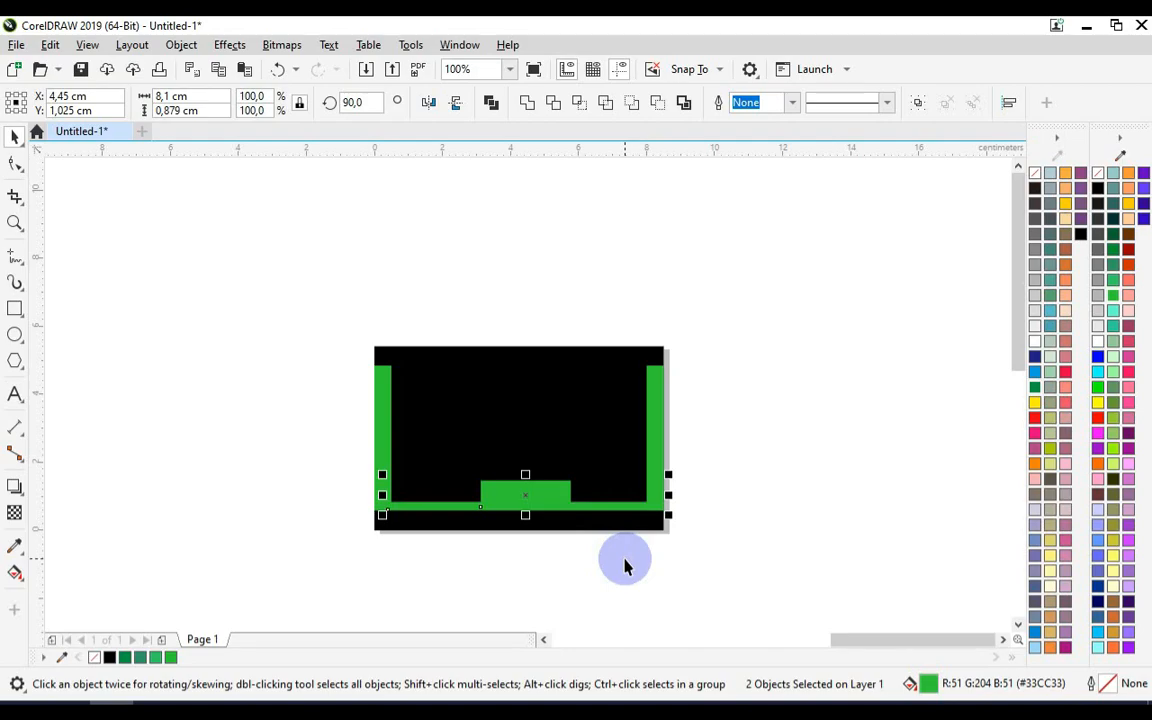
click(524, 494)
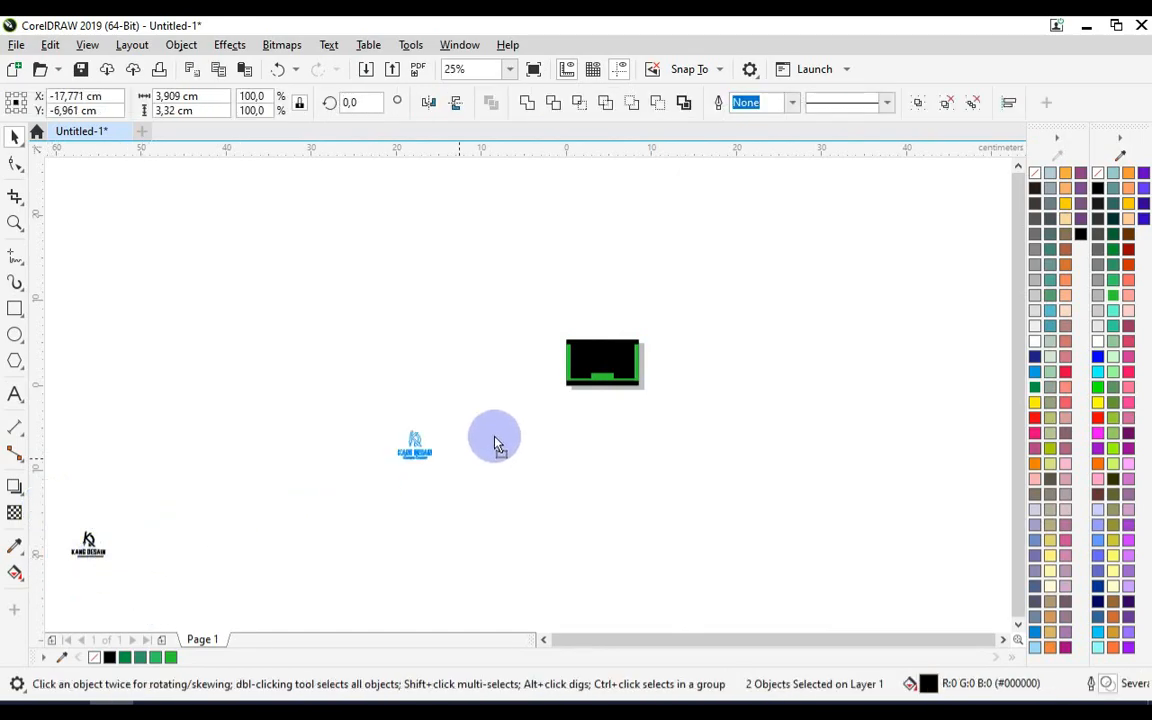
click(454, 68)
text(100)
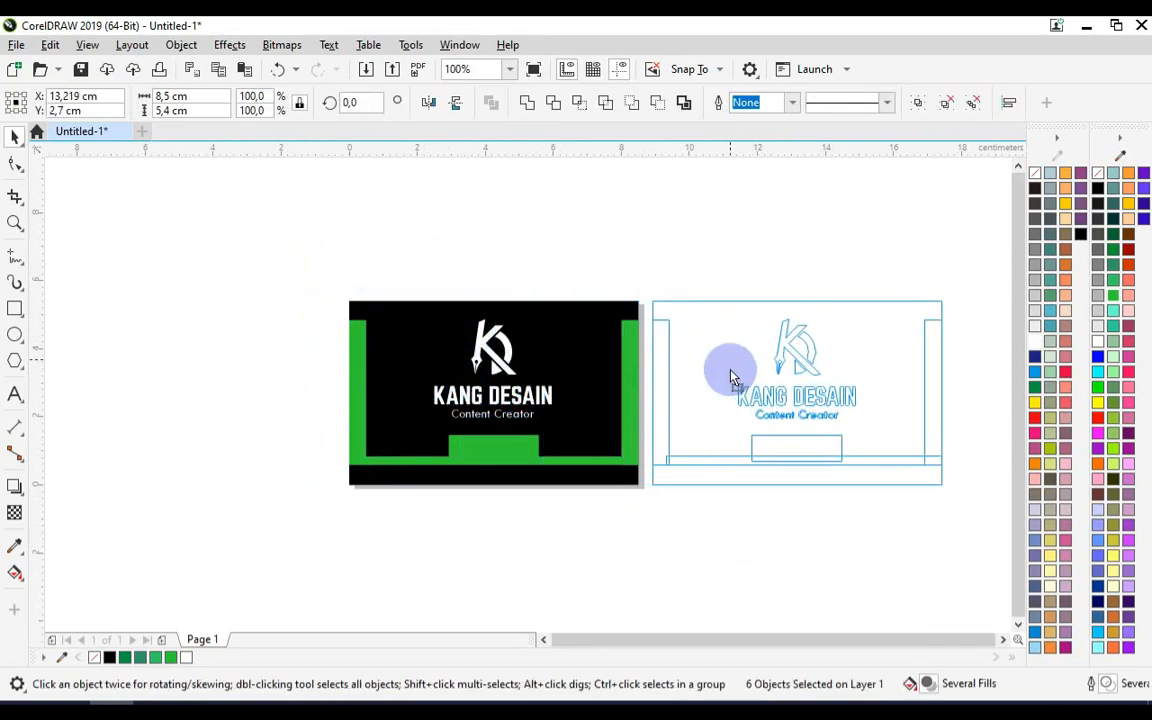
- Draw a closed slanted four-sided shape over the page's bottom-left corner and select it
click(16, 310)
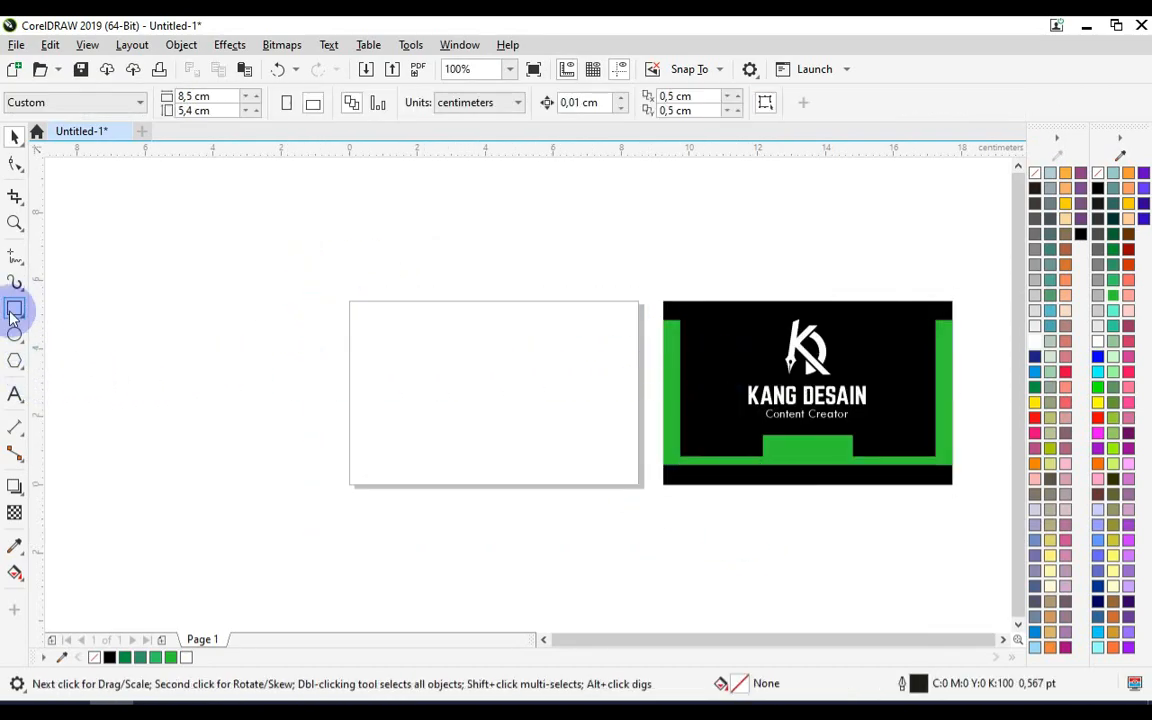
mouse_move(478, 308)
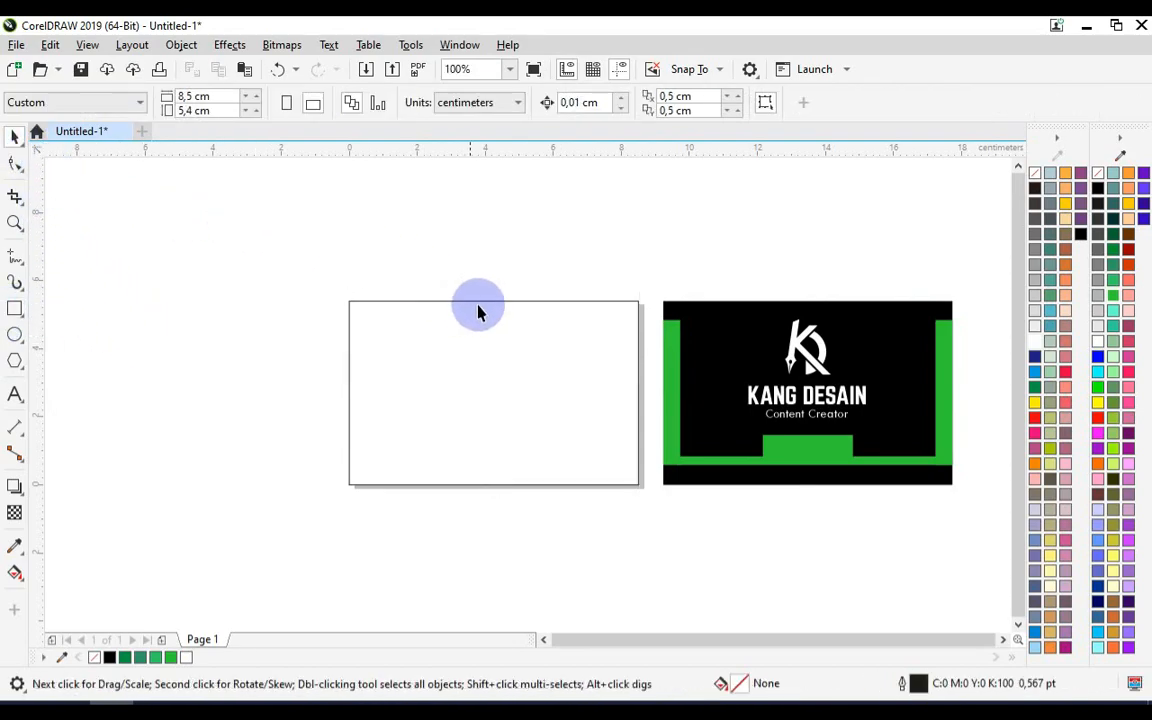
mouse_move(16, 280)
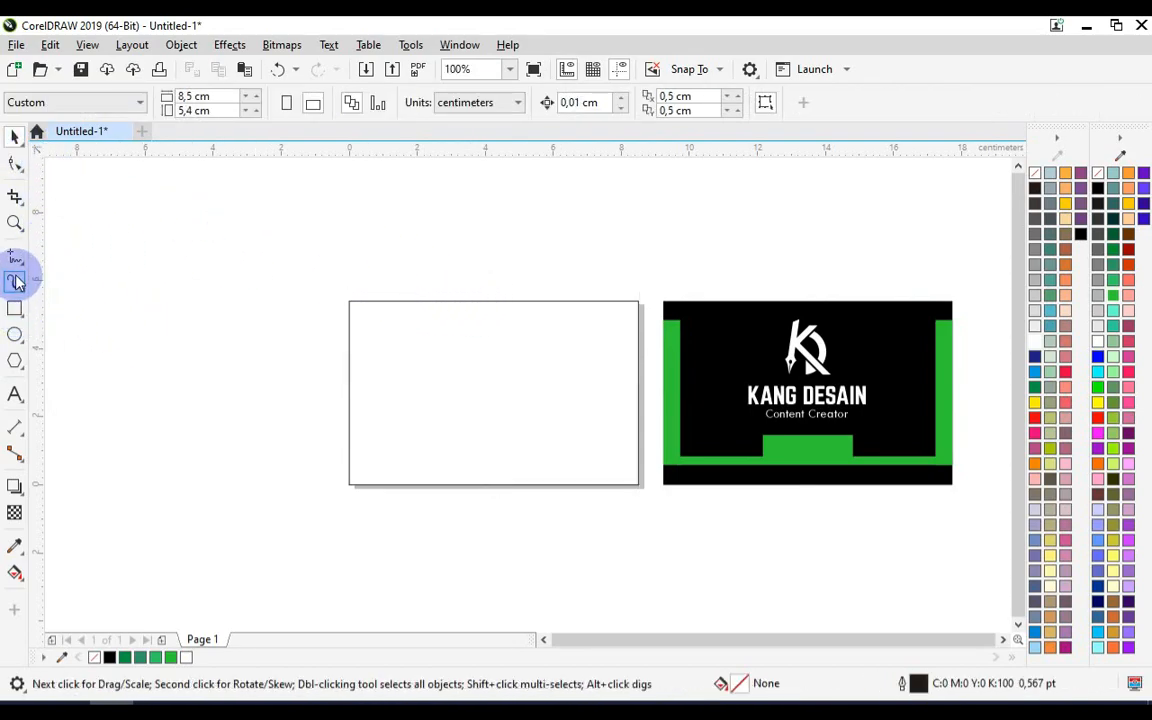
click(16, 280)
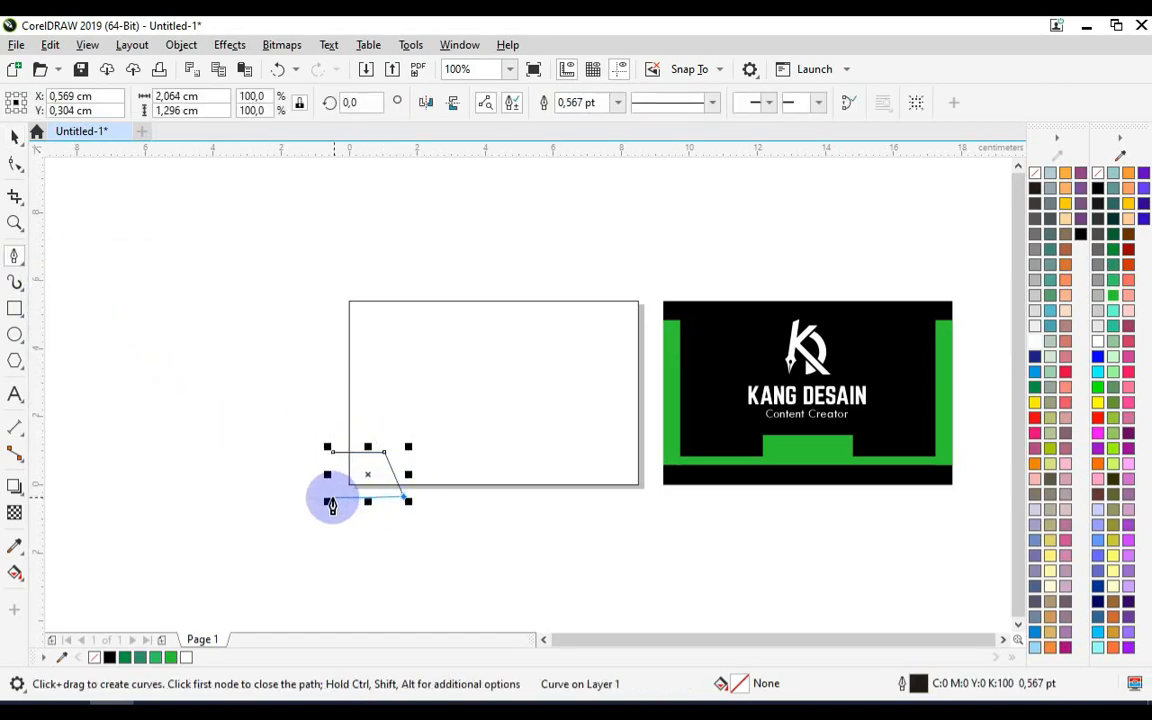
click(16, 222)
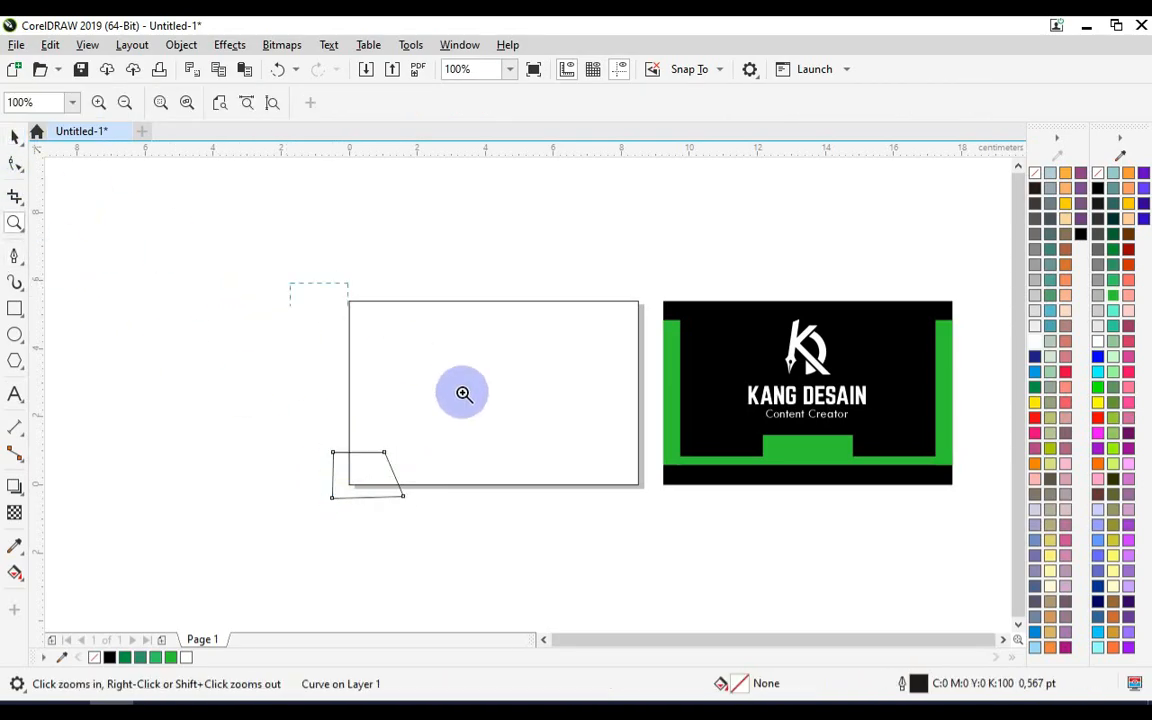
click(464, 392)
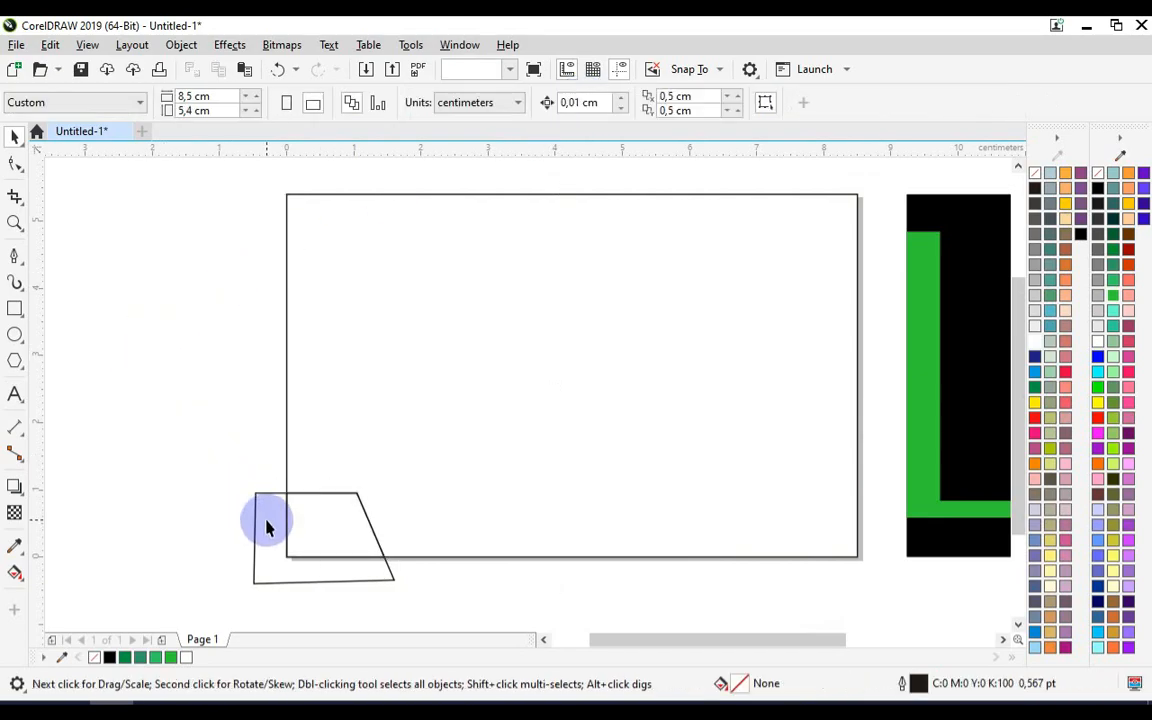
click(922, 374)
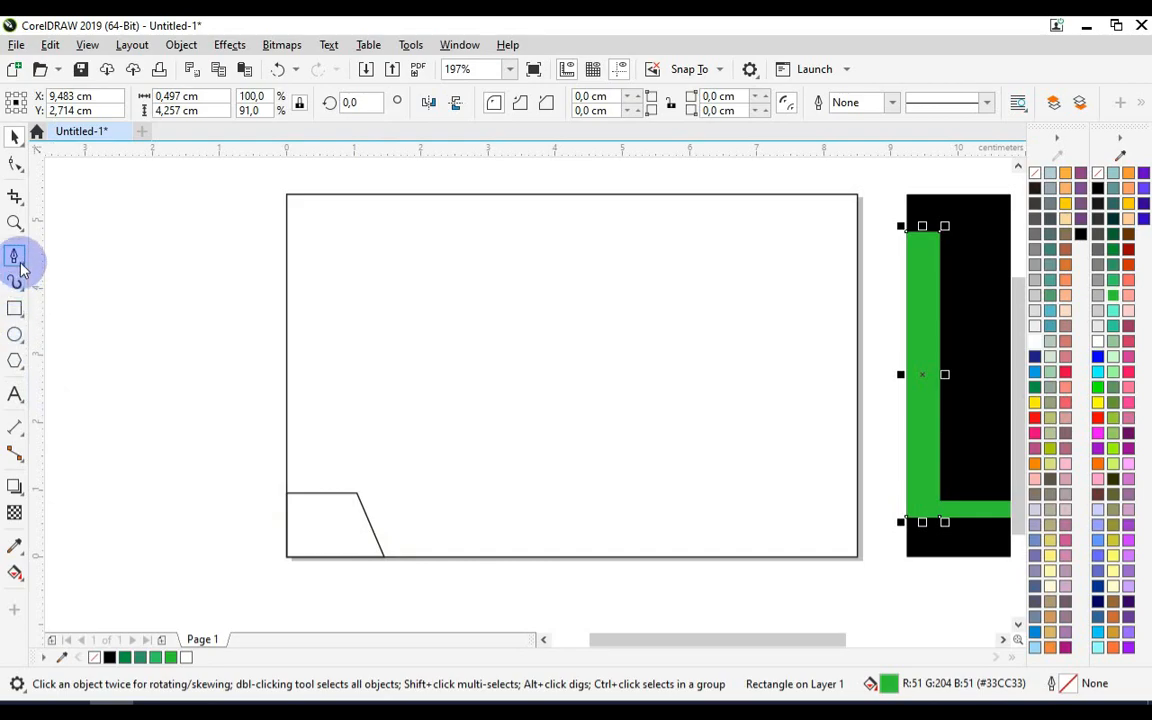
- Draw a second slanted shape from the card's bottom edge with the Bézier tool
click(16, 256)
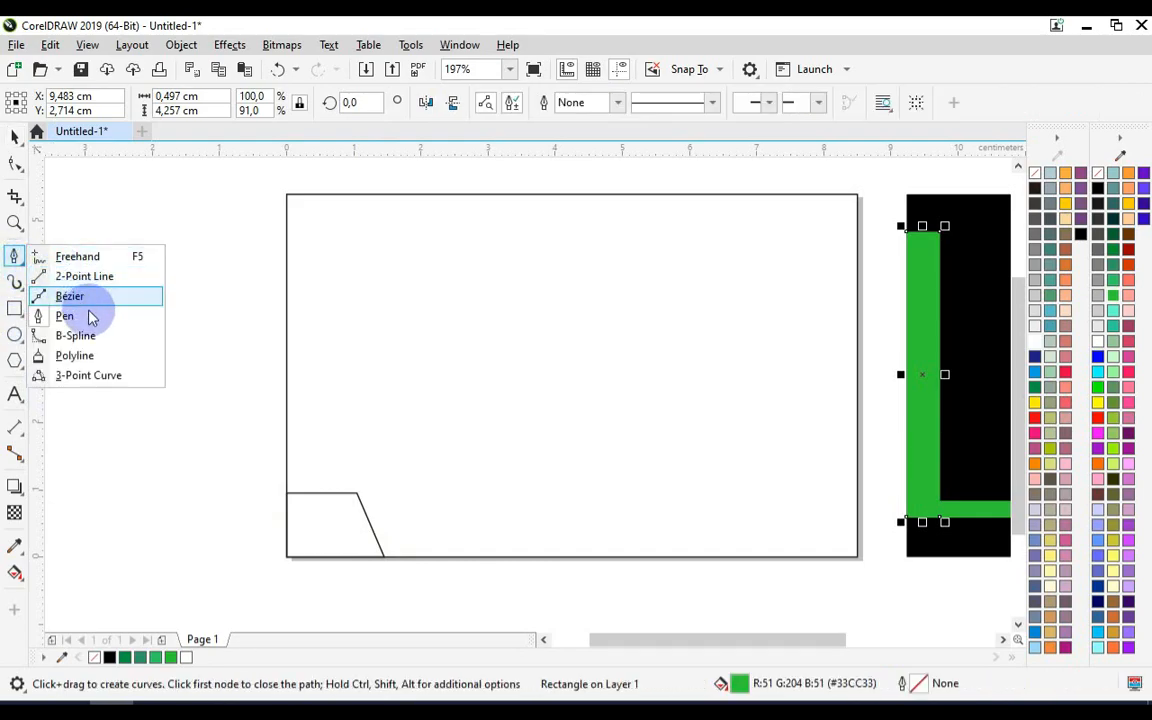
click(64, 316)
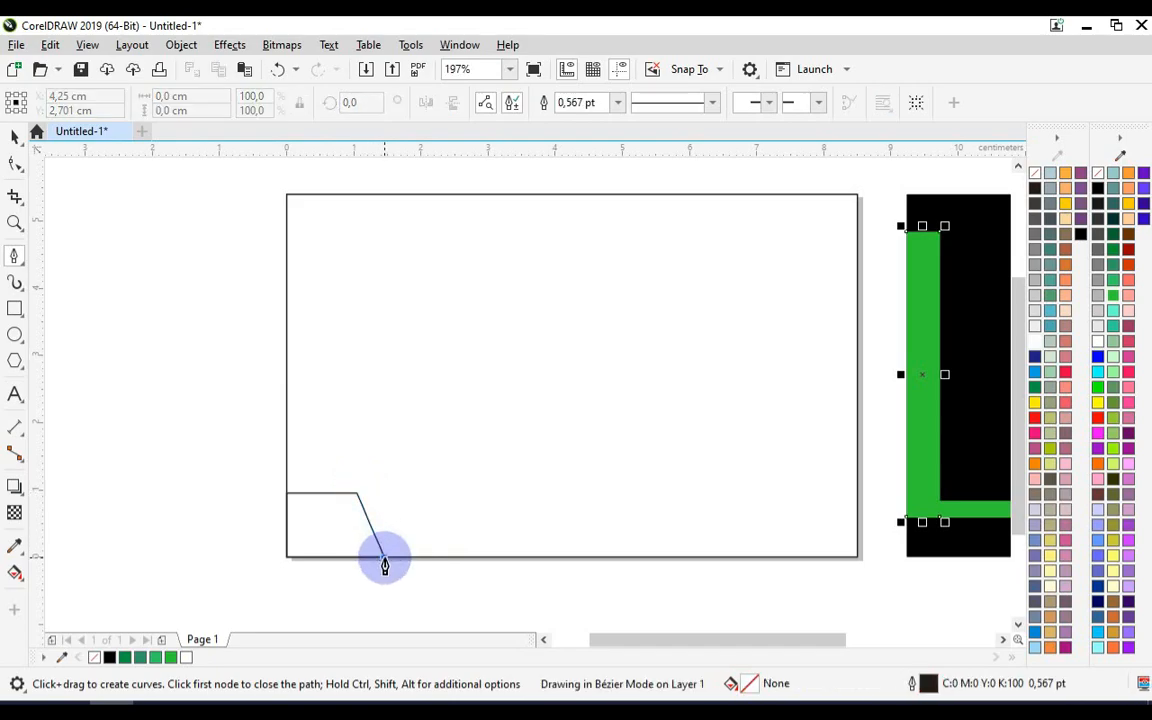
click(384, 560)
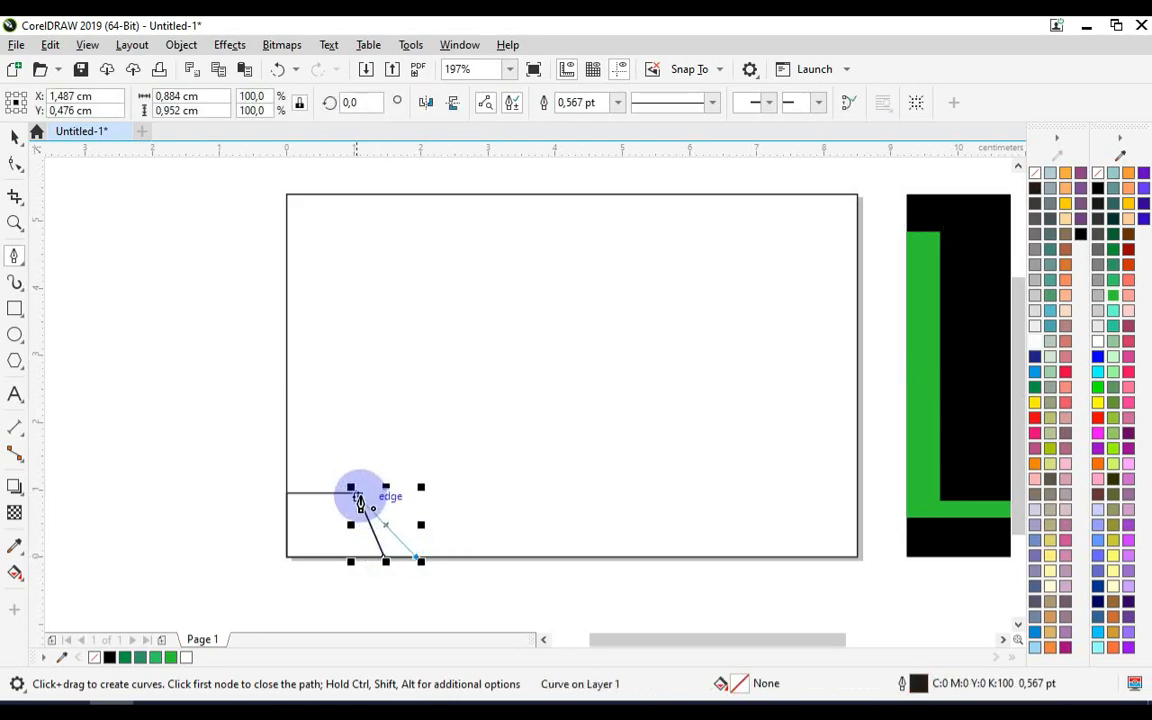
click(16, 136)
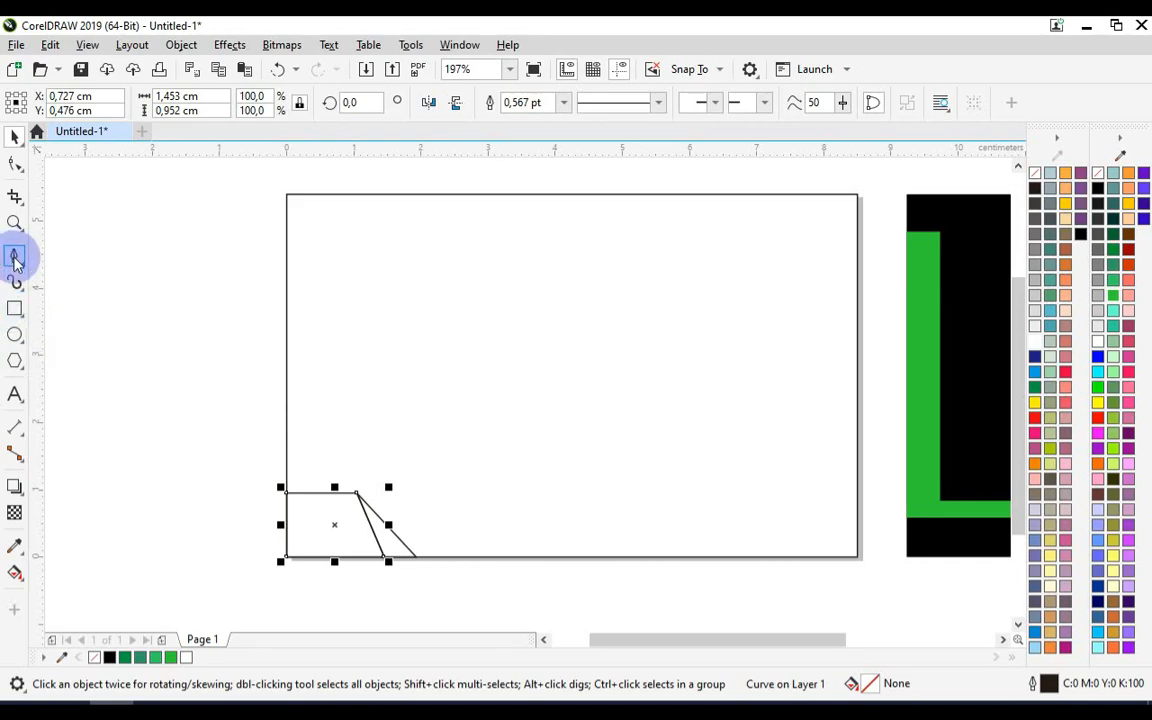
- Draw parallel diagonal stripe lines running from the top edge down across the card
click(16, 256)
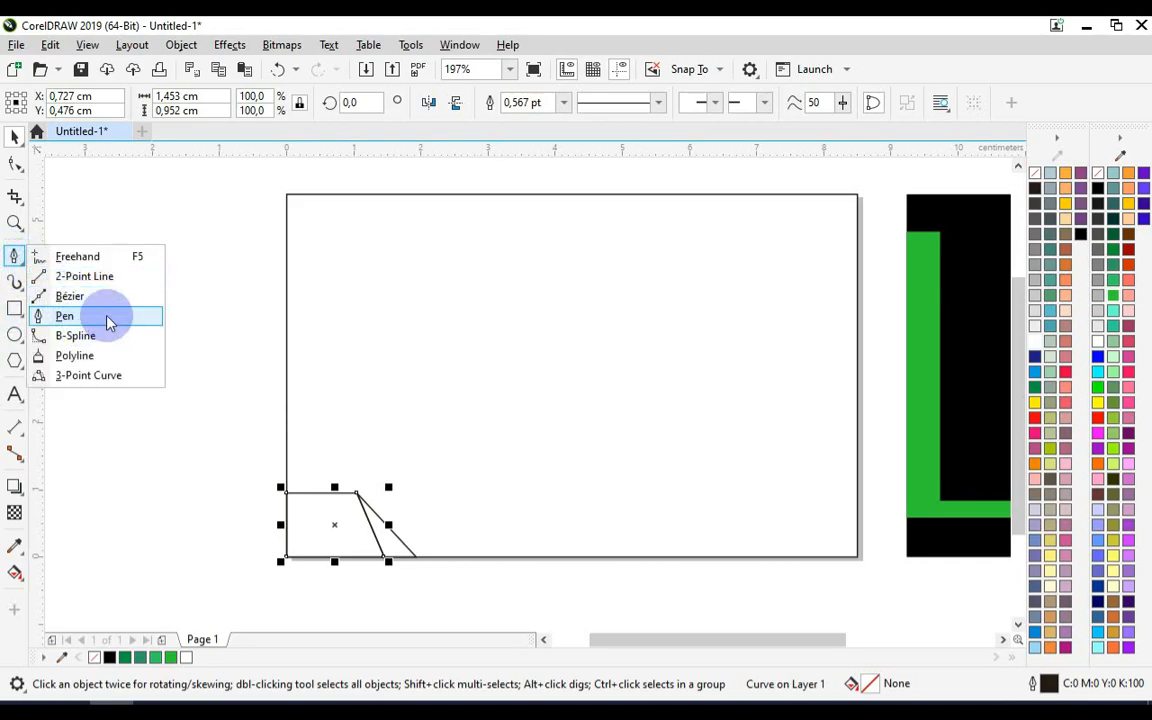
click(64, 316)
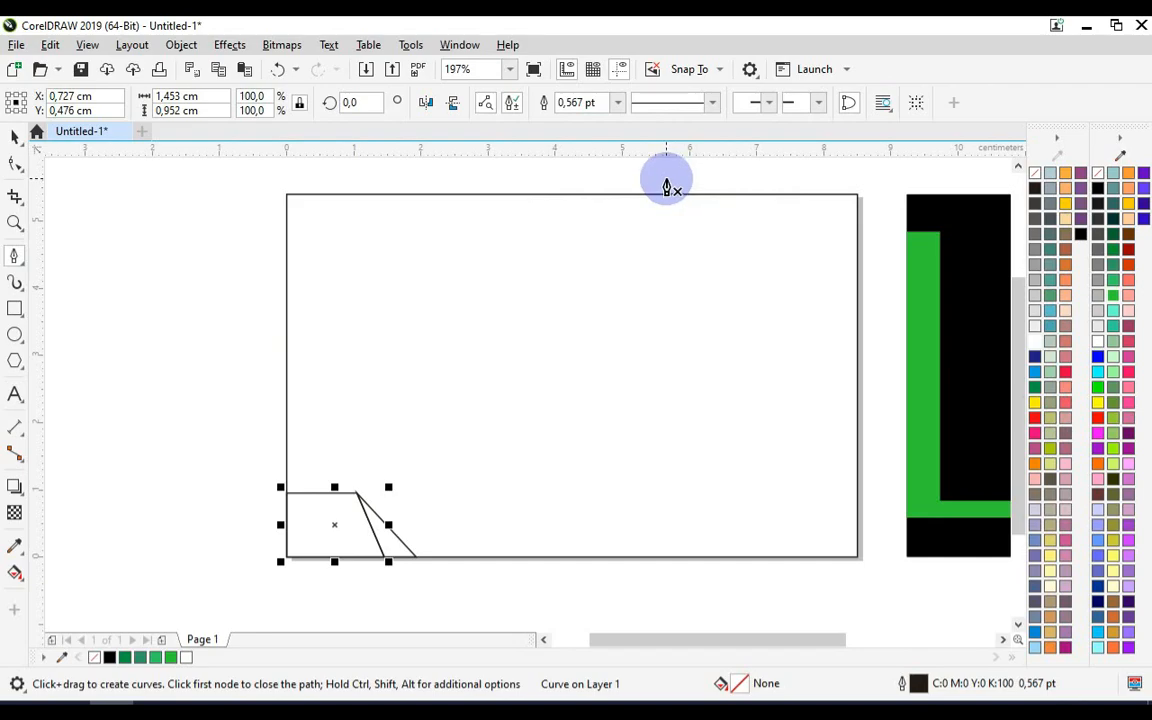
click(550, 584)
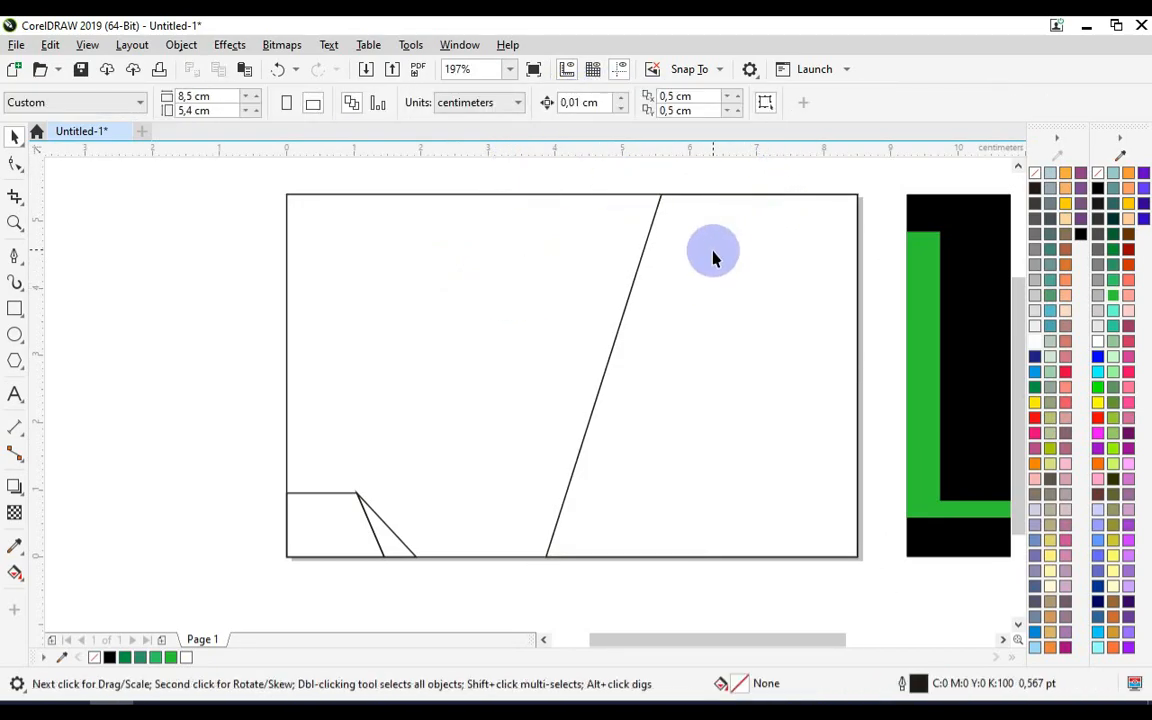
mouse_move(950, 268)
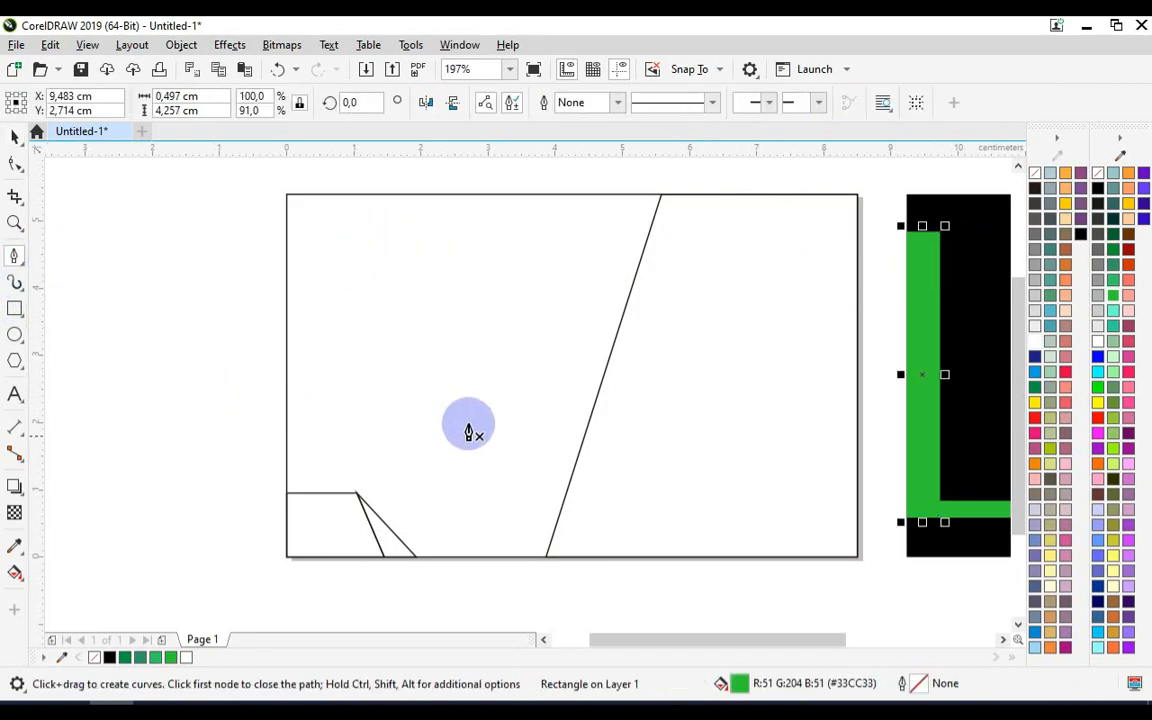
mouse_move(644, 248)
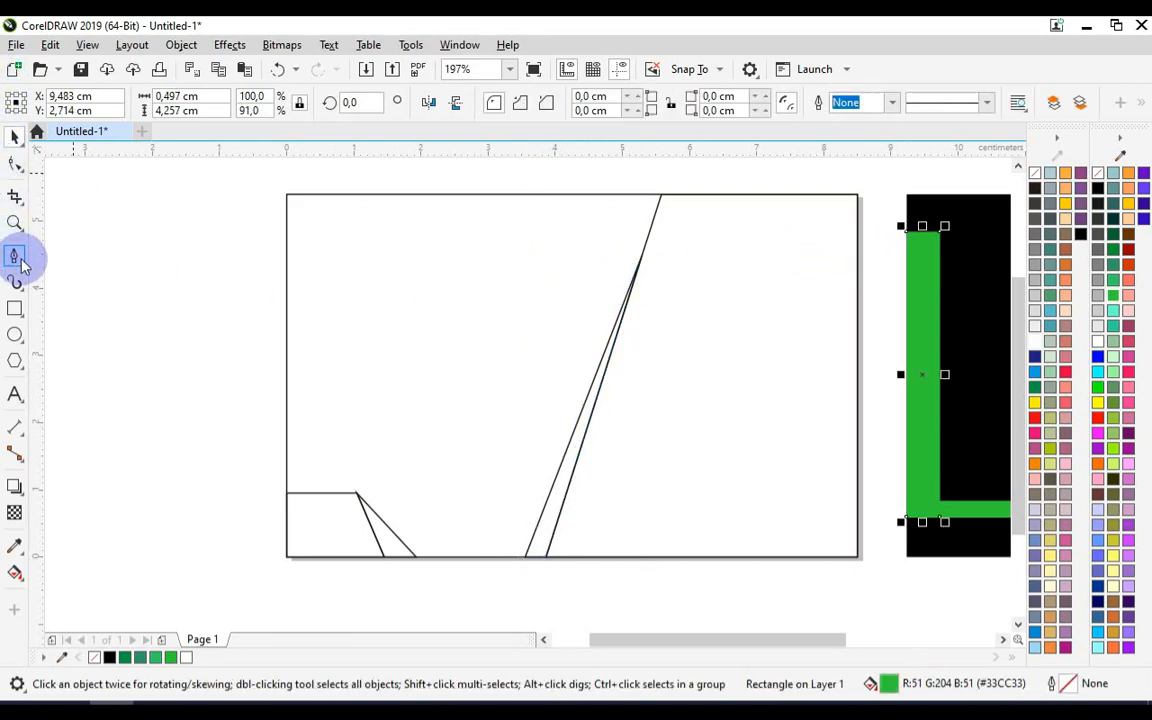
click(16, 258)
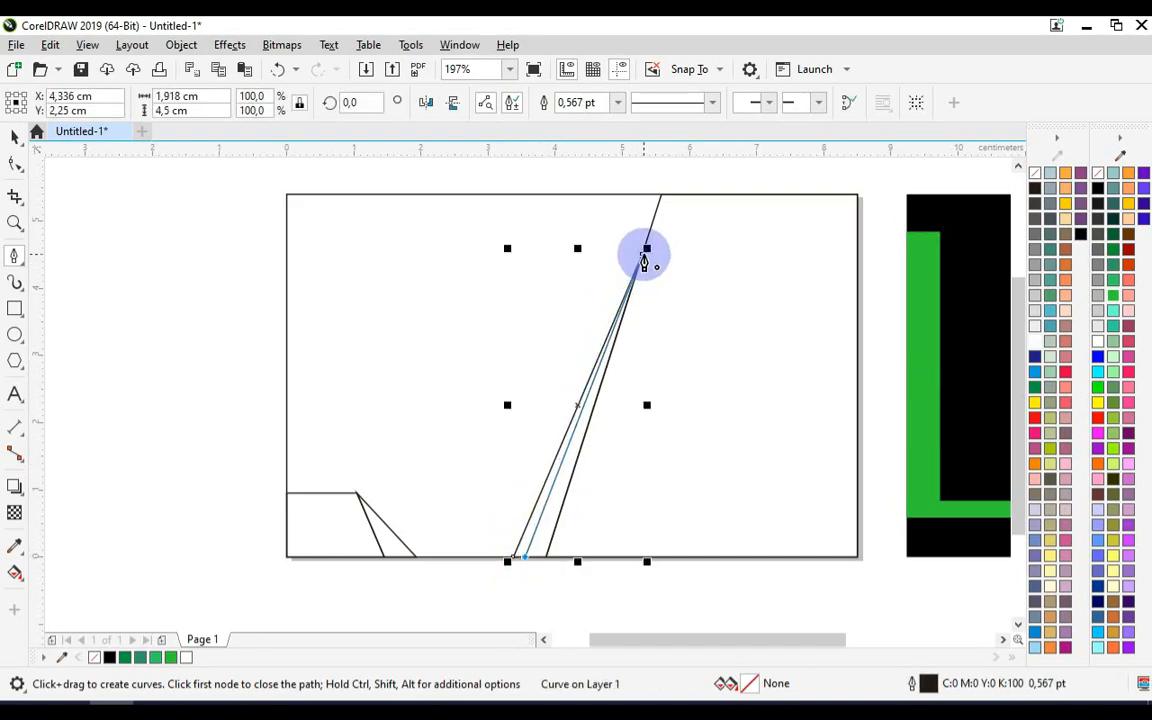
click(16, 136)
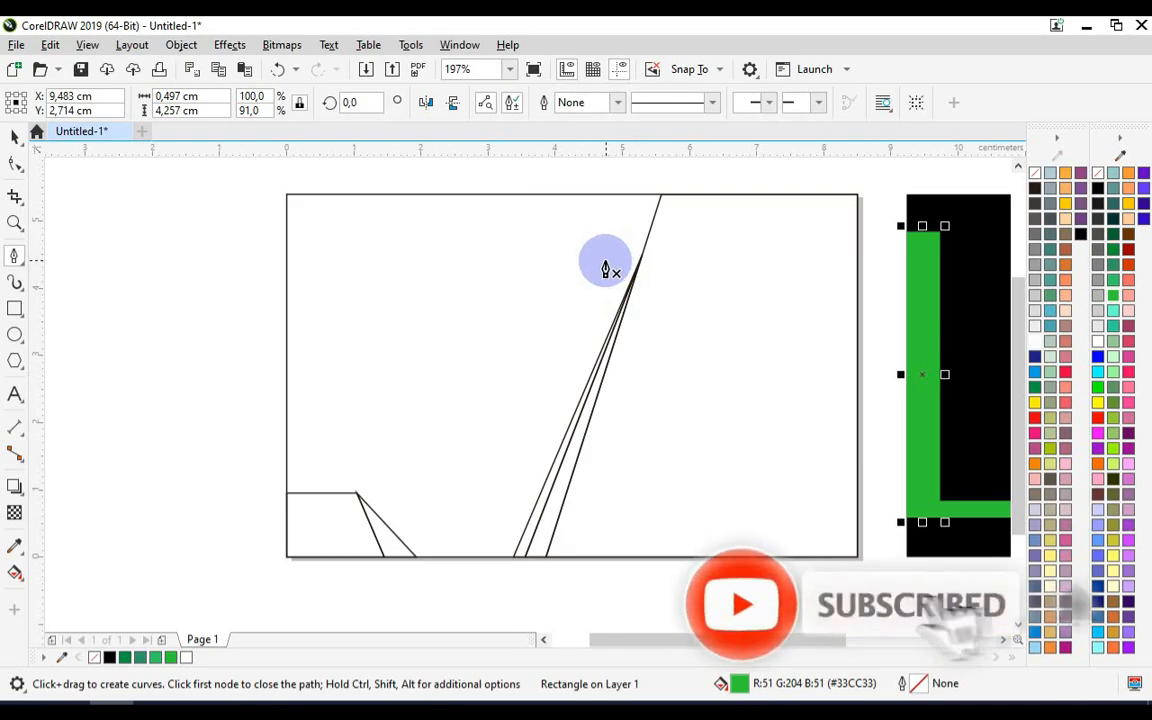
mouse_move(610, 280)
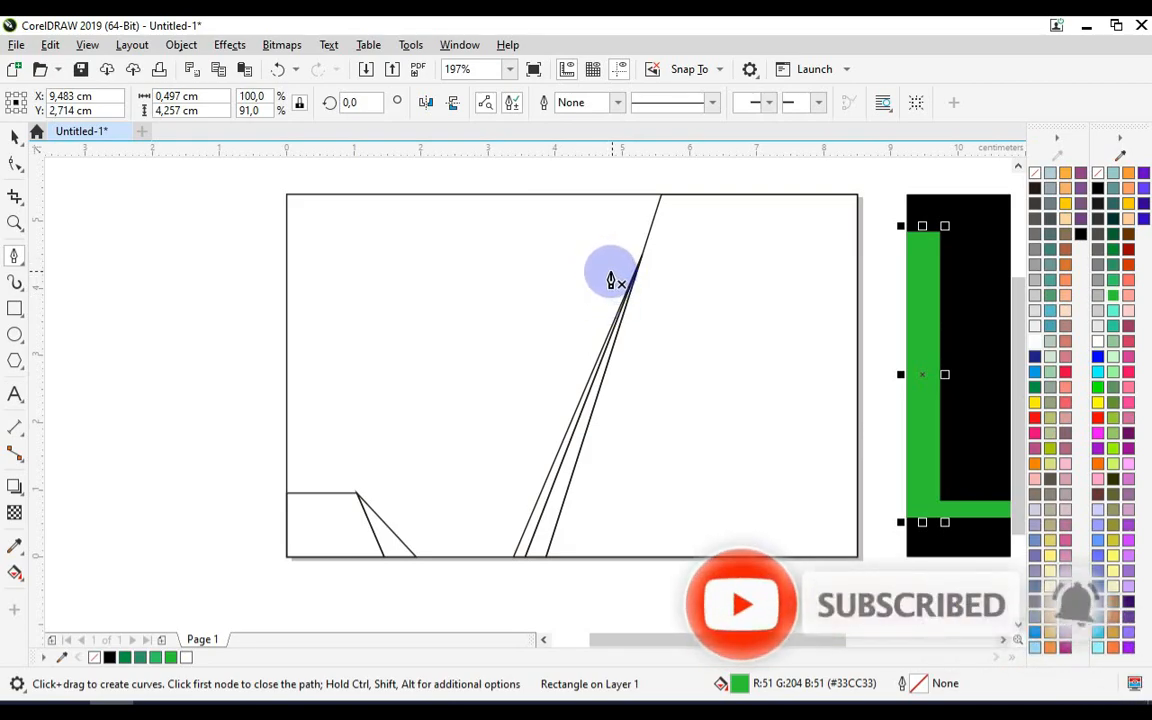
mouse_move(628, 280)
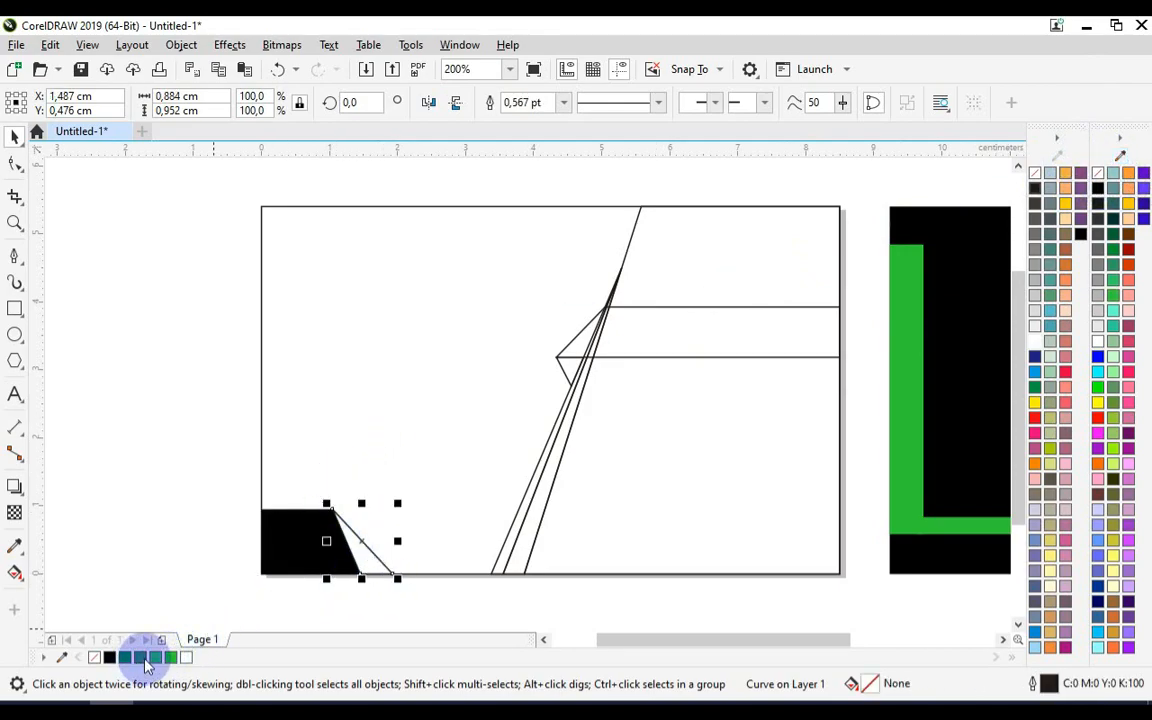
- Fill the corner triangle green and the region right of the diagonal lines black
click(140, 656)
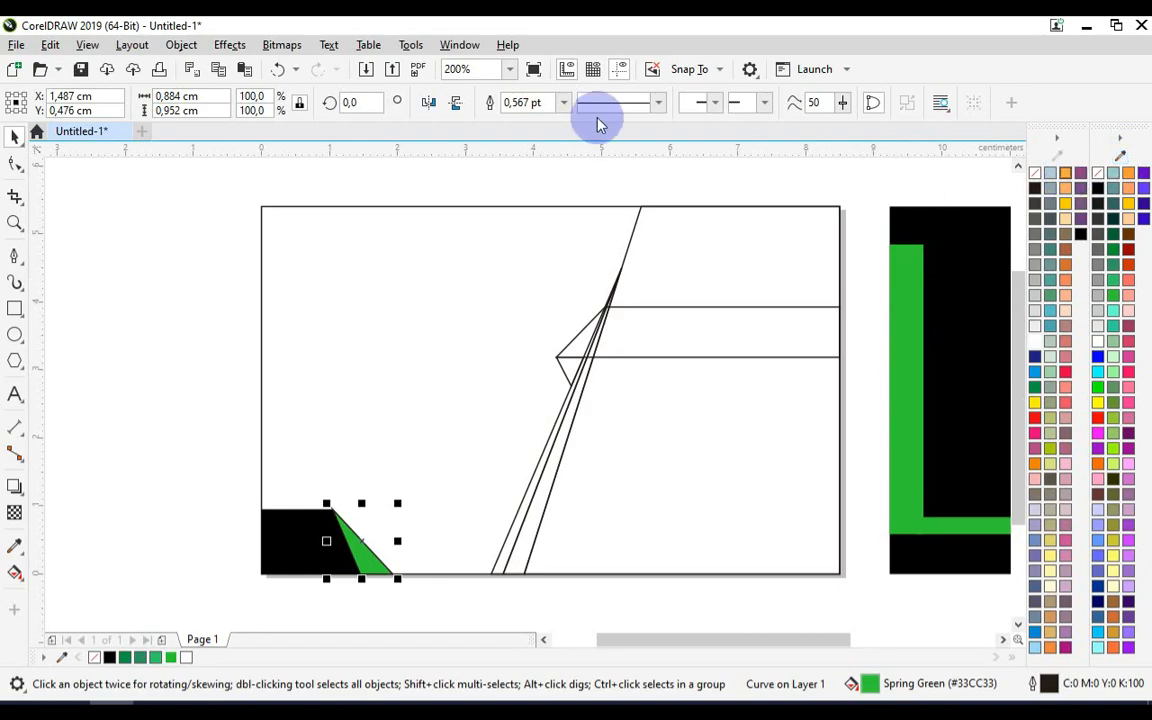
click(688, 268)
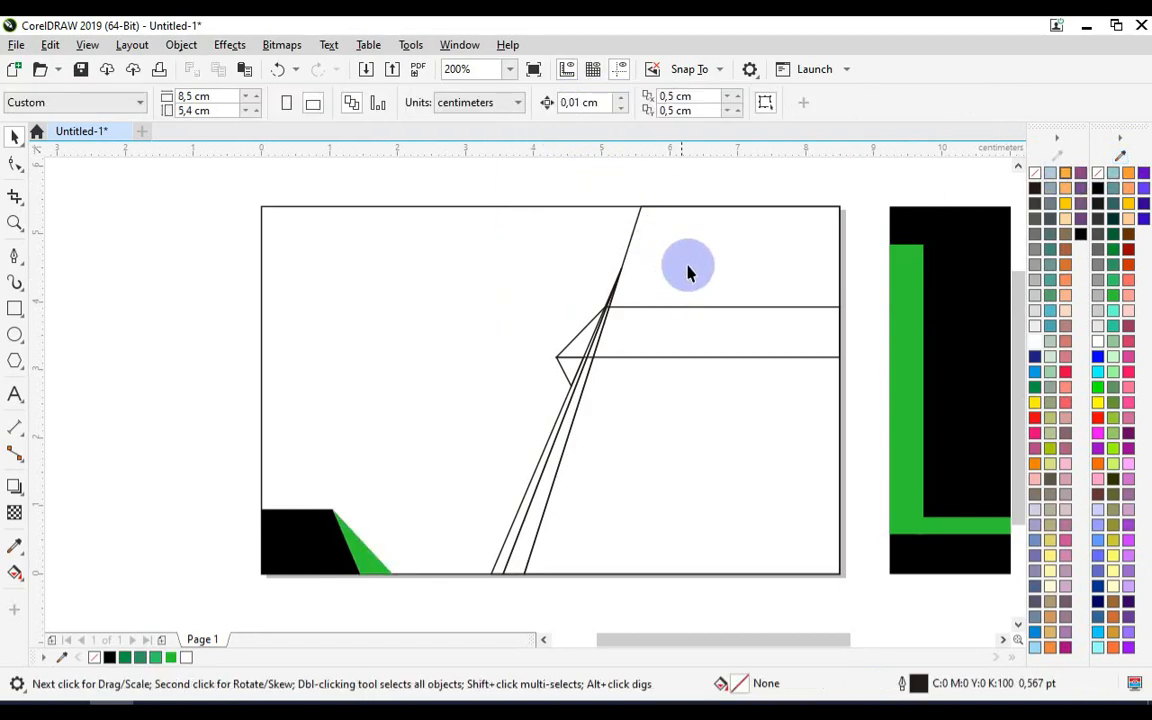
click(688, 264)
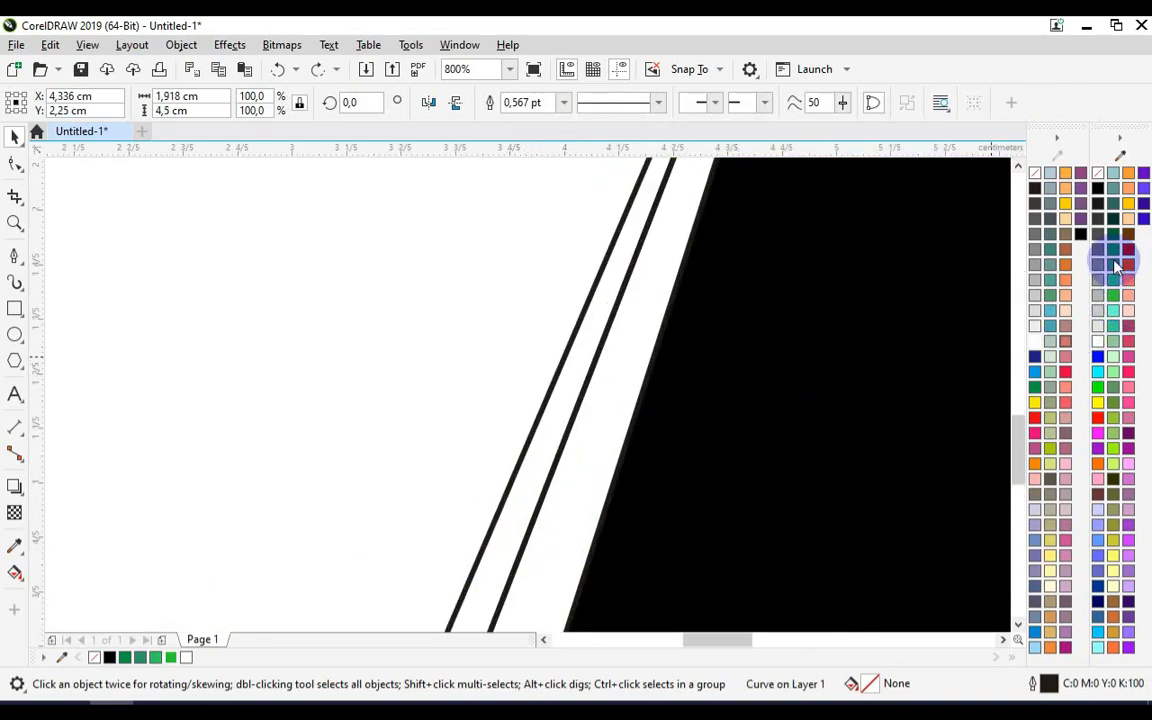
- Fill the diagonal stripe and horizontal band green with no outline
click(564, 102)
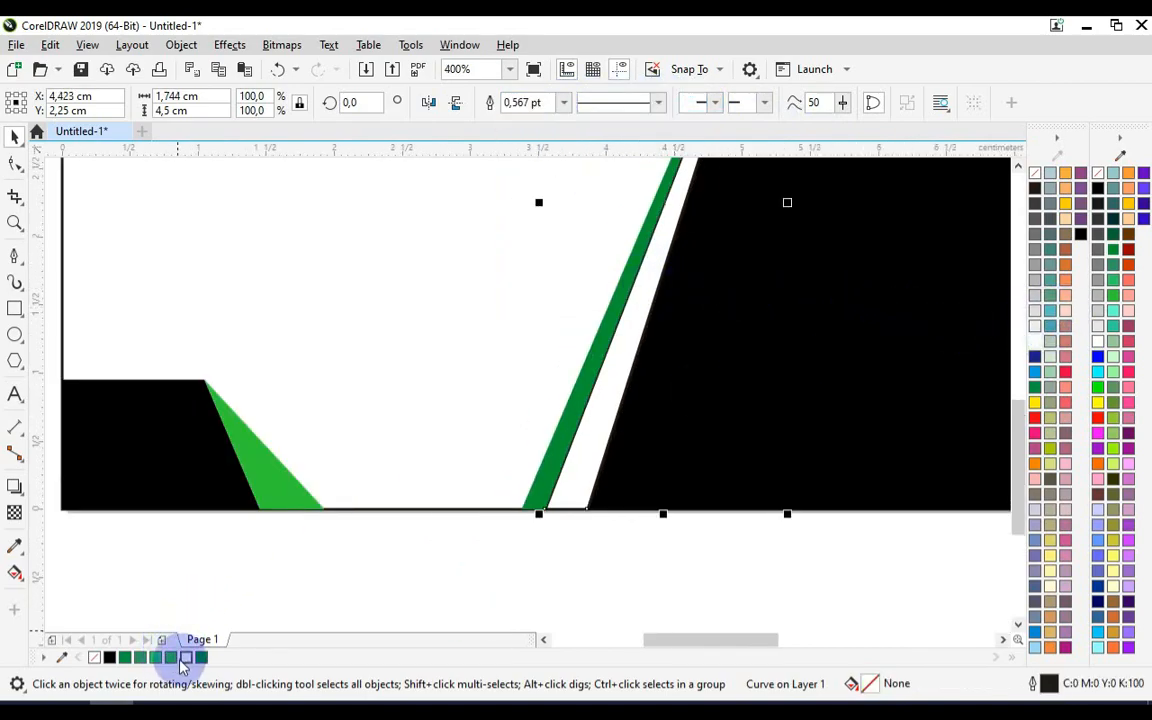
click(184, 656)
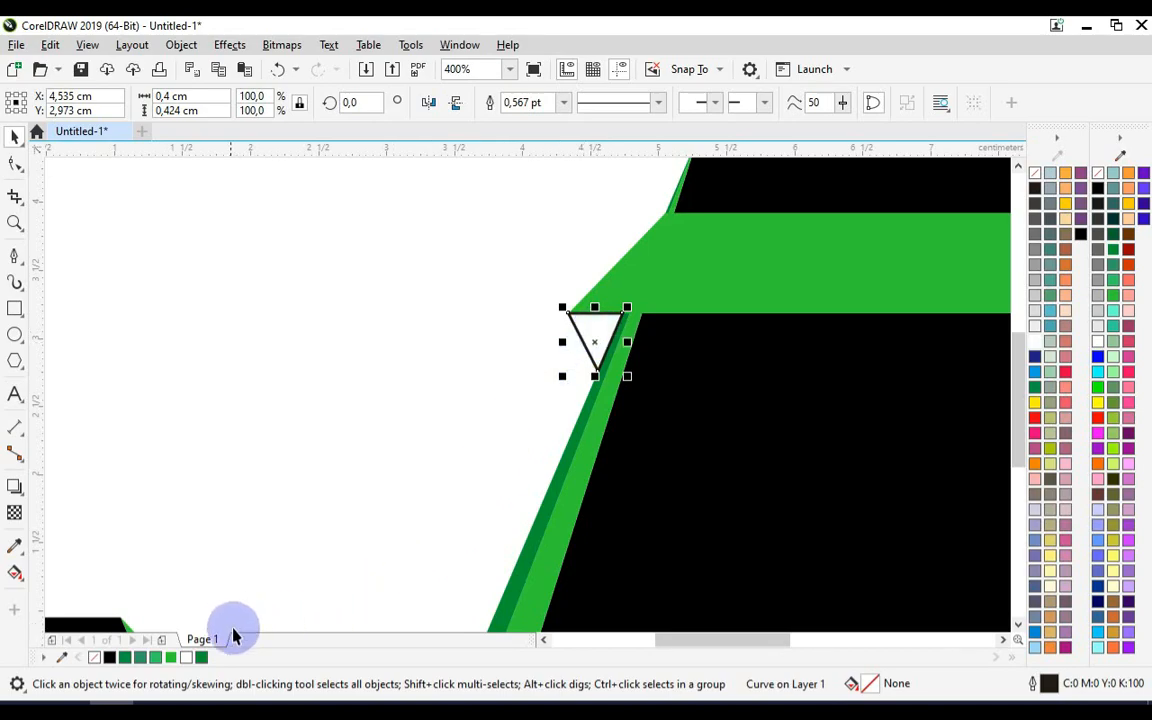
click(562, 102)
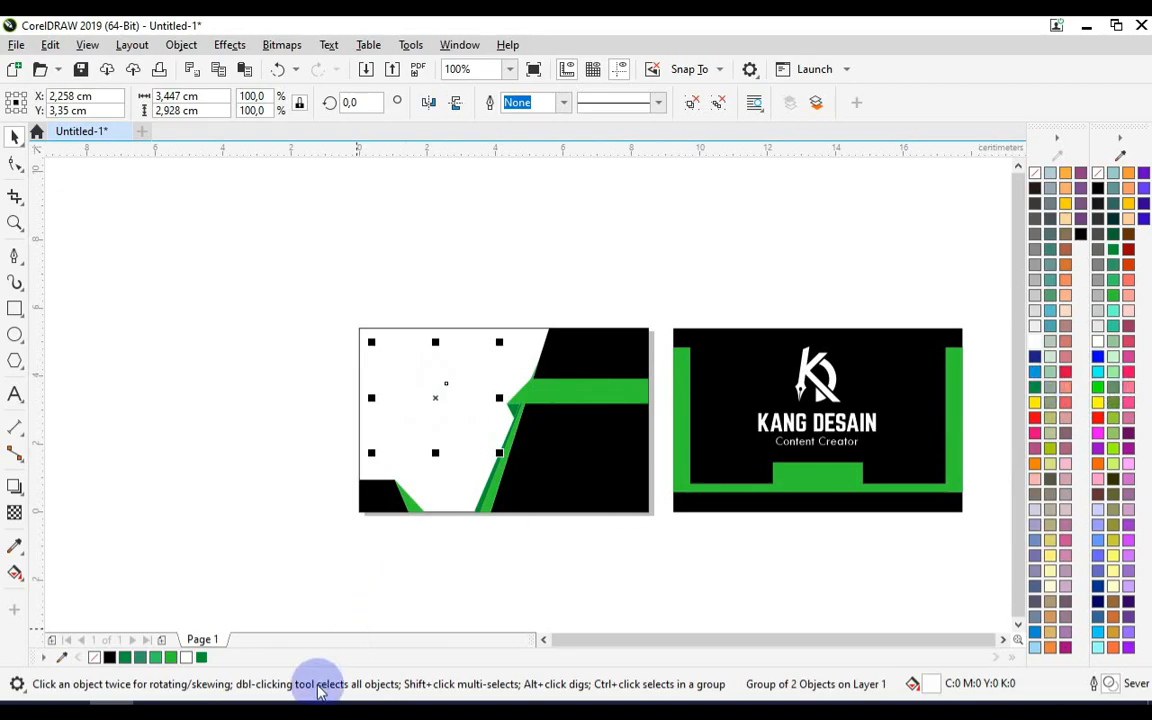
- Copy the logo and text to the white side and recolor the KANG DESAIN title black
click(470, 68)
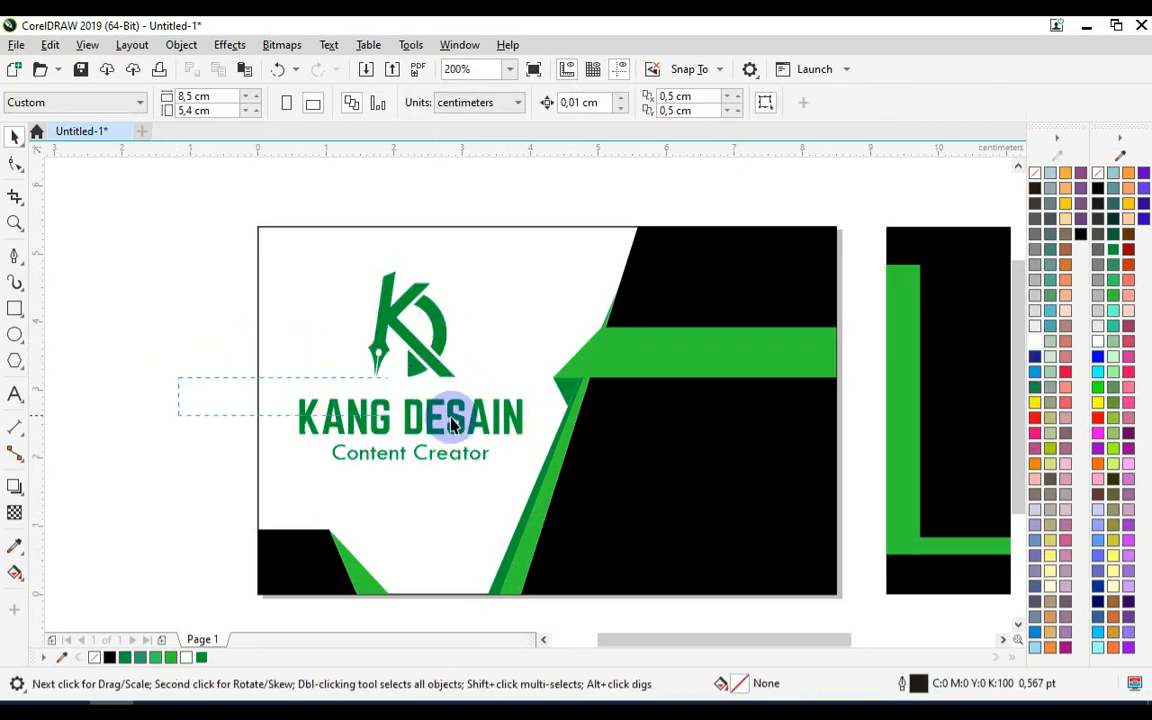
click(410, 418)
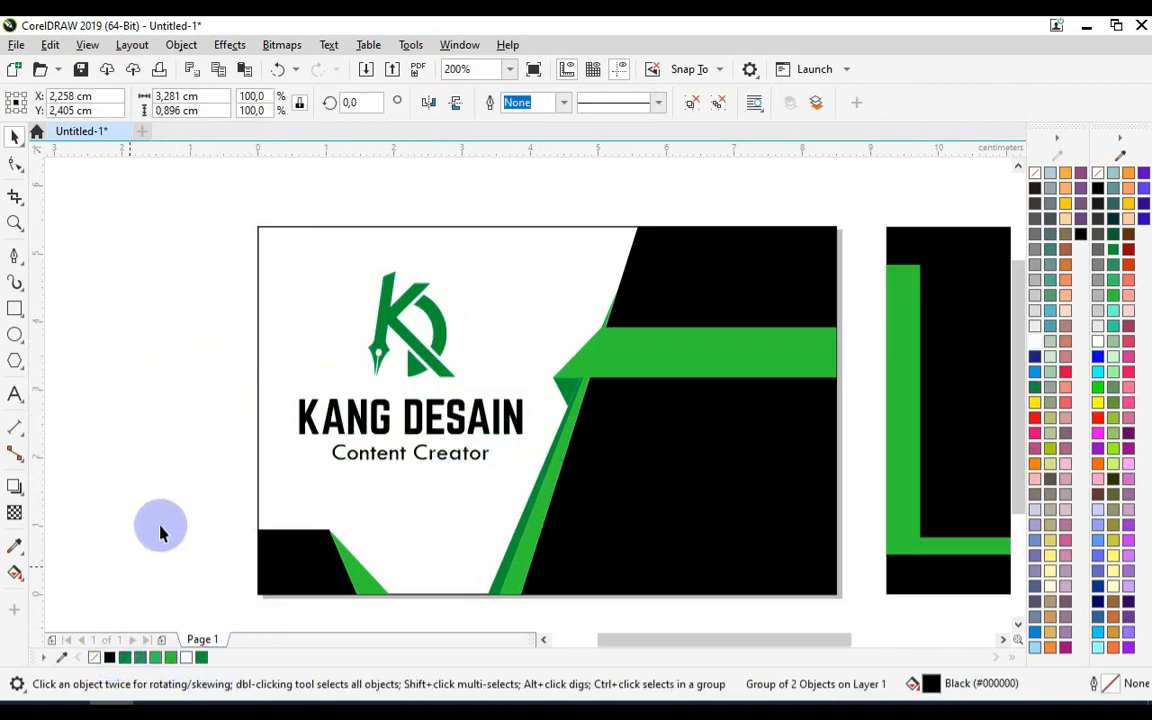
click(364, 442)
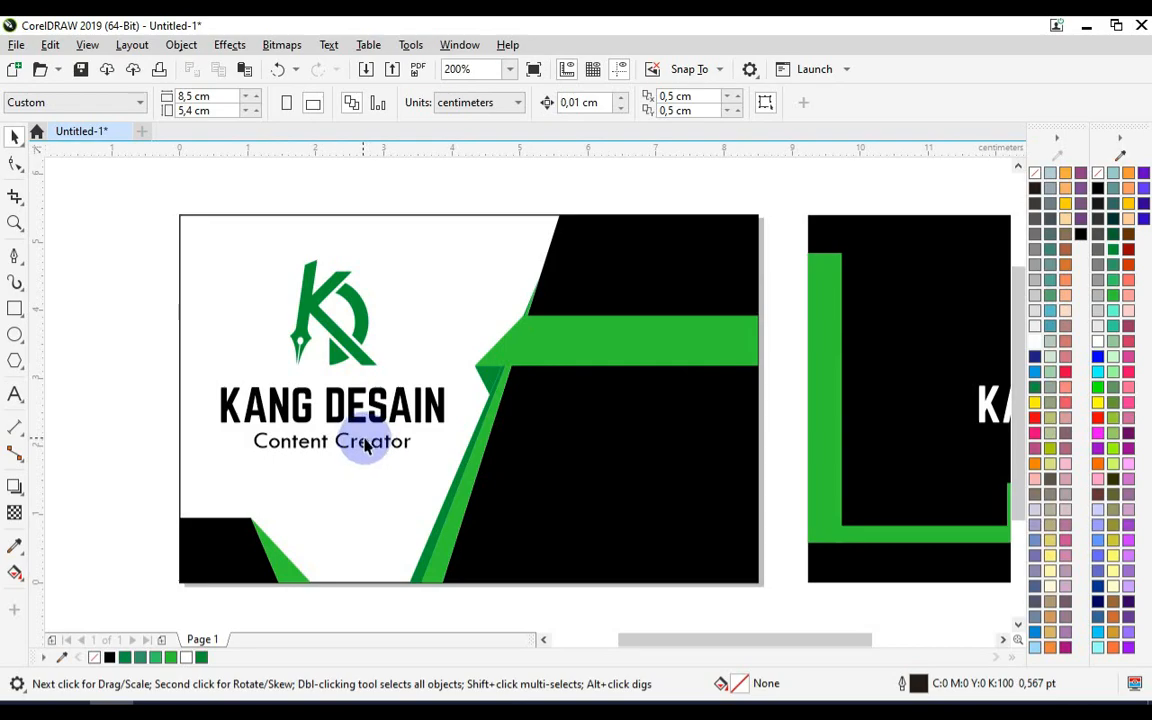
click(368, 446)
text(0)
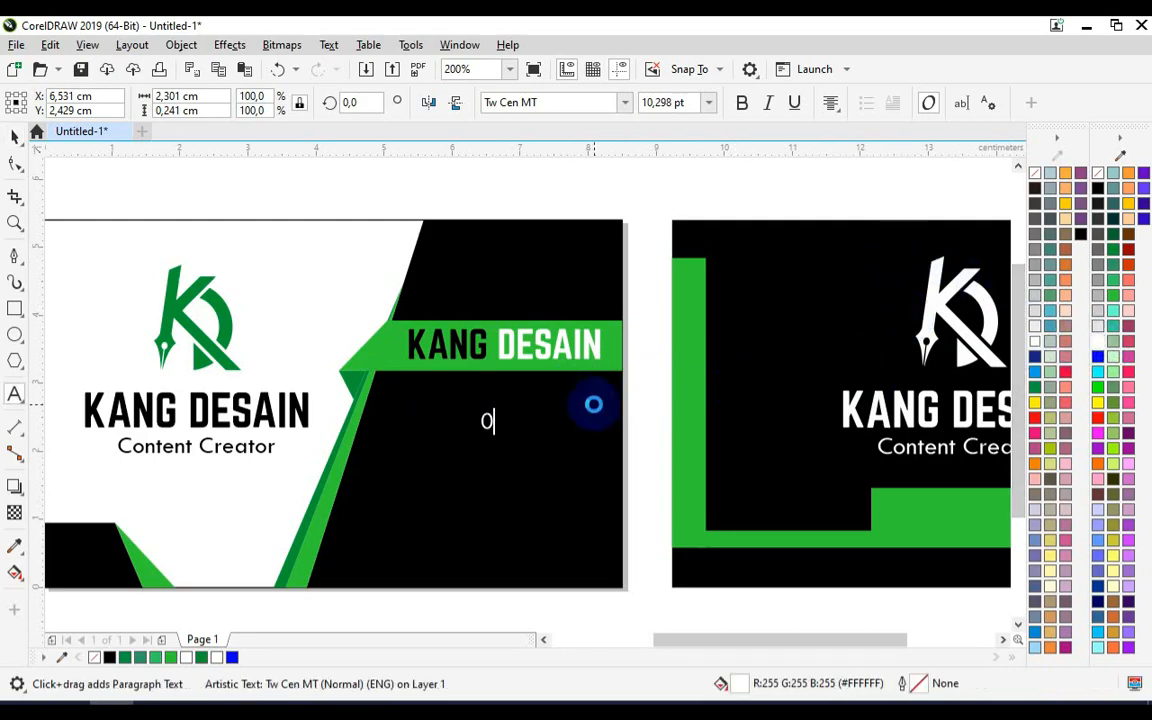
text(8888 8888)
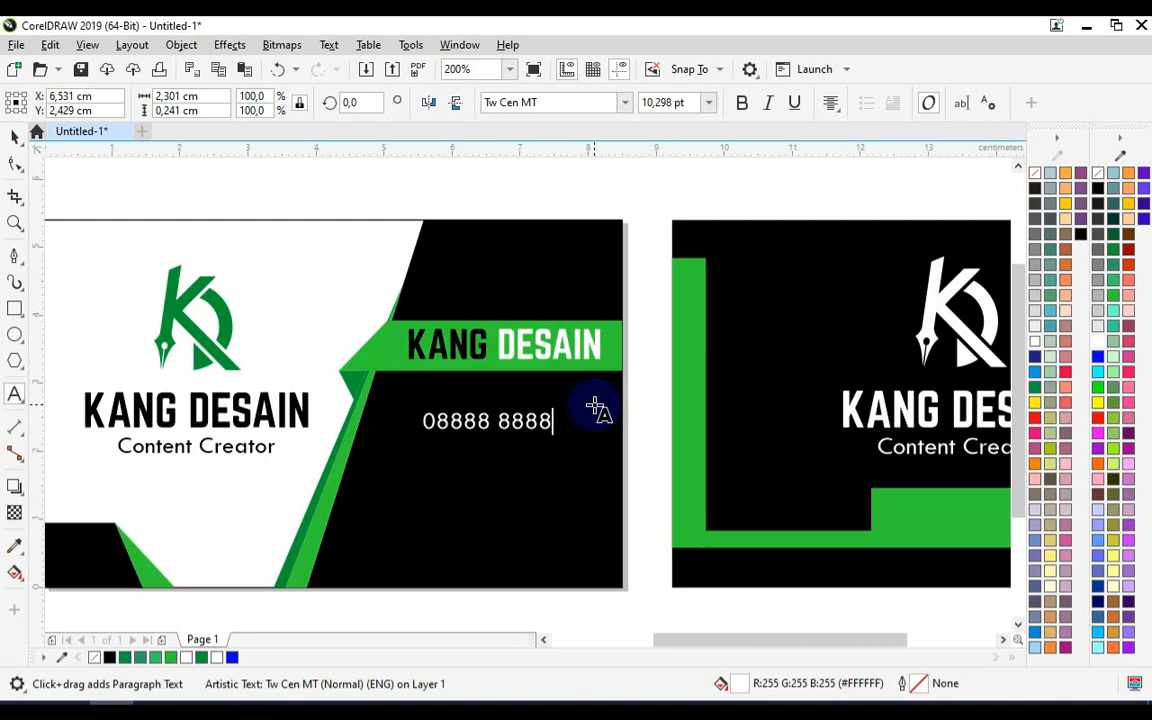
key(Backspace)
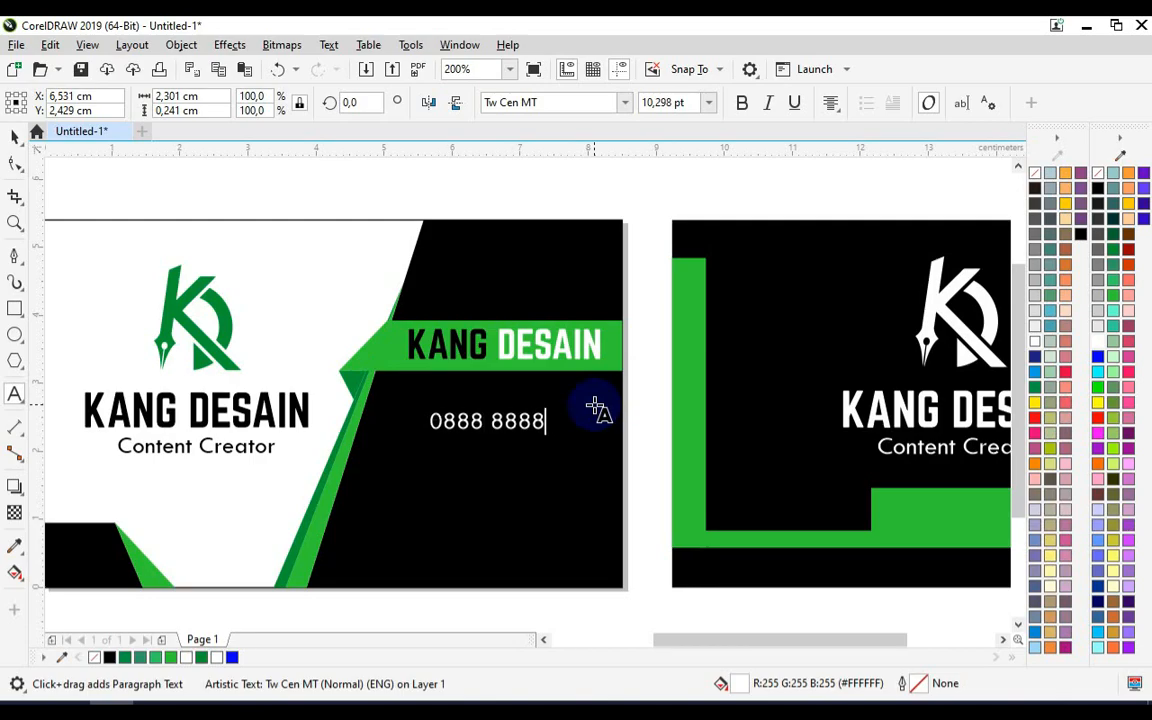
text(8888)
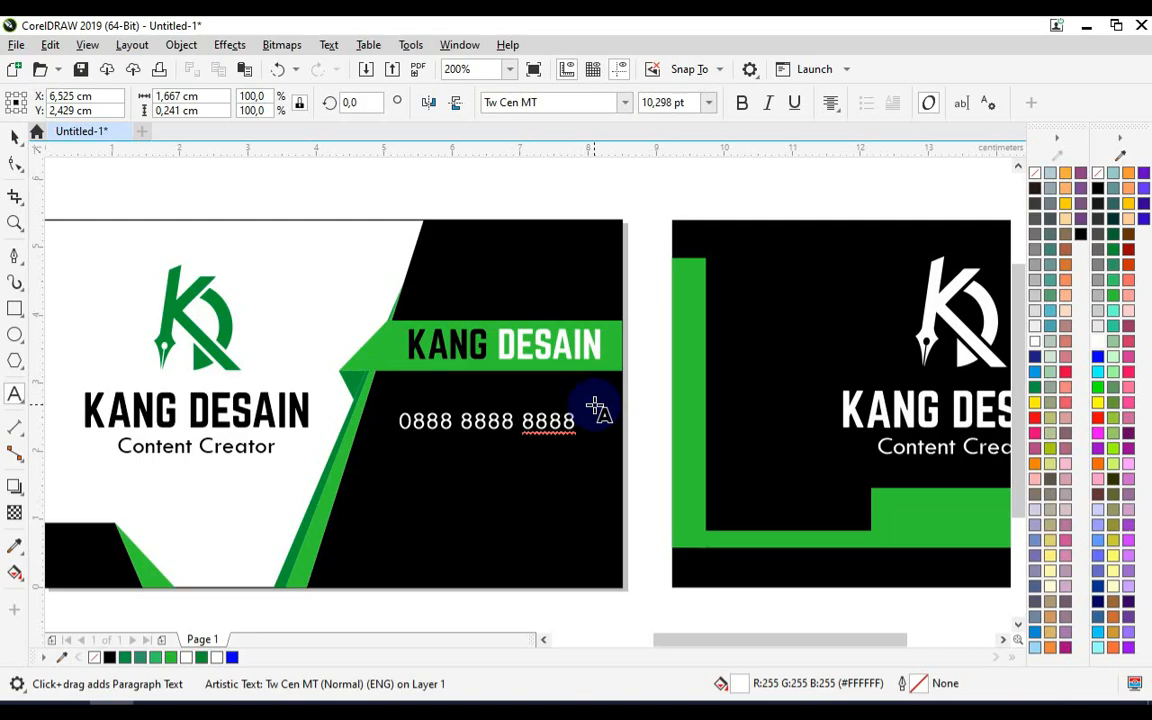
text(Pelutan)
text(Pemalang)
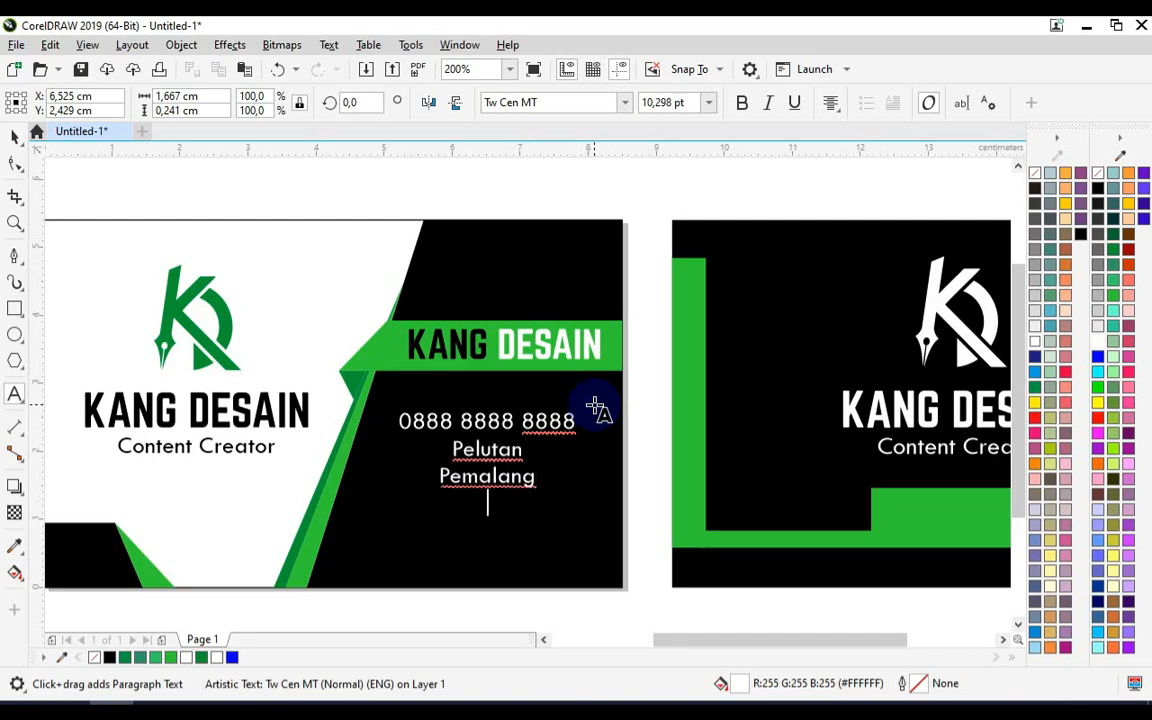
text(Jawa Tengah)
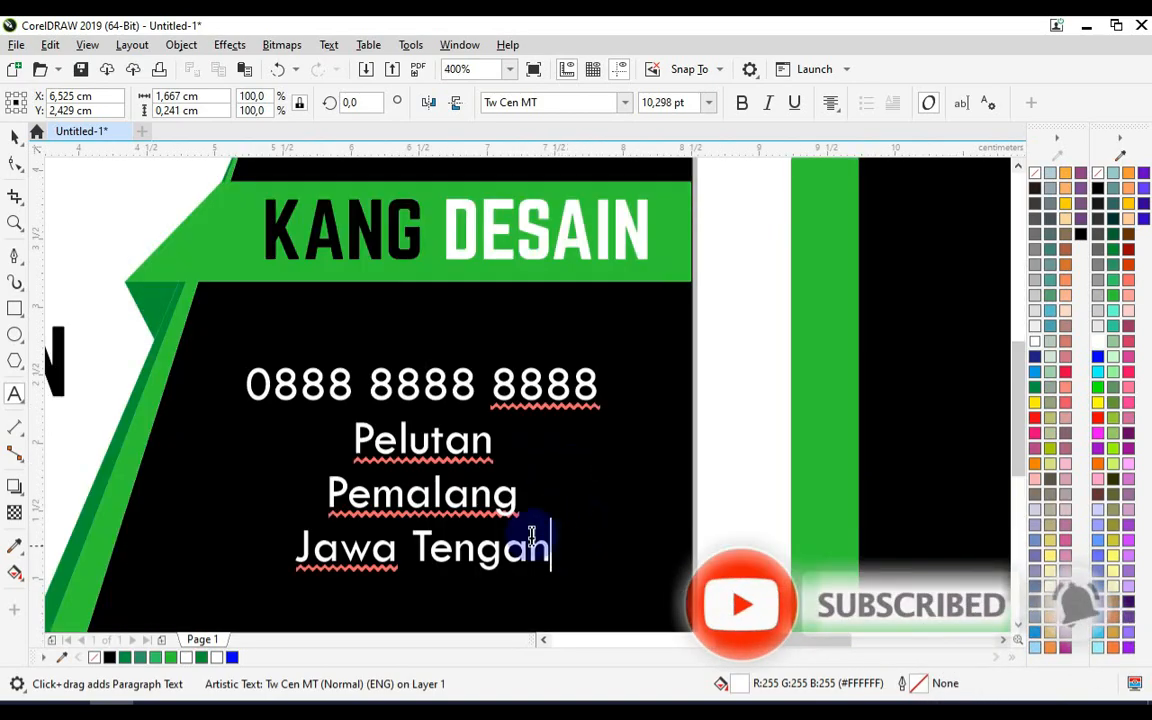
- Right-align the phone and address lines below the banner
click(830, 104)
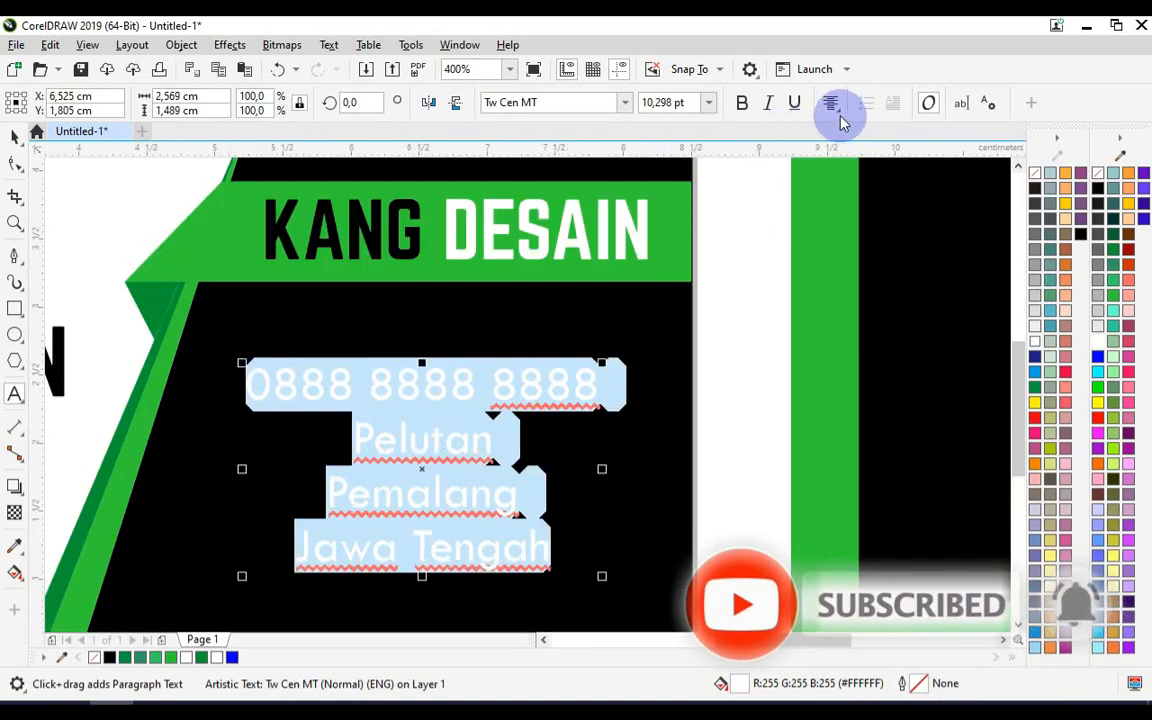
click(832, 102)
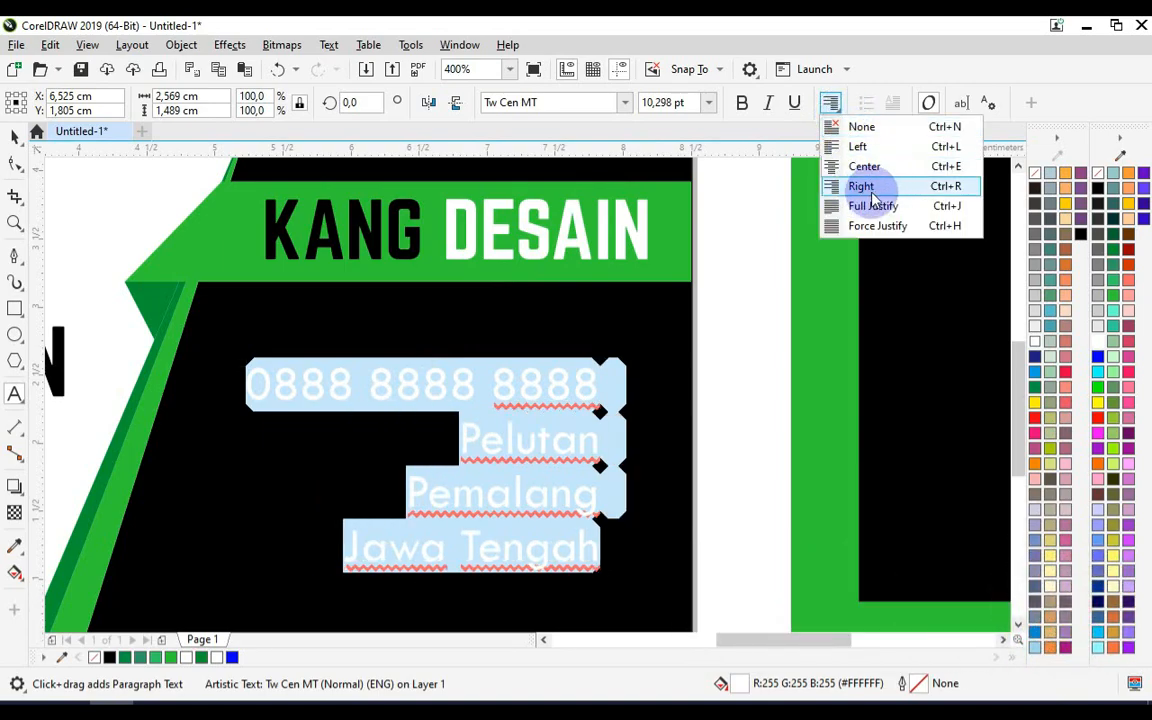
click(860, 186)
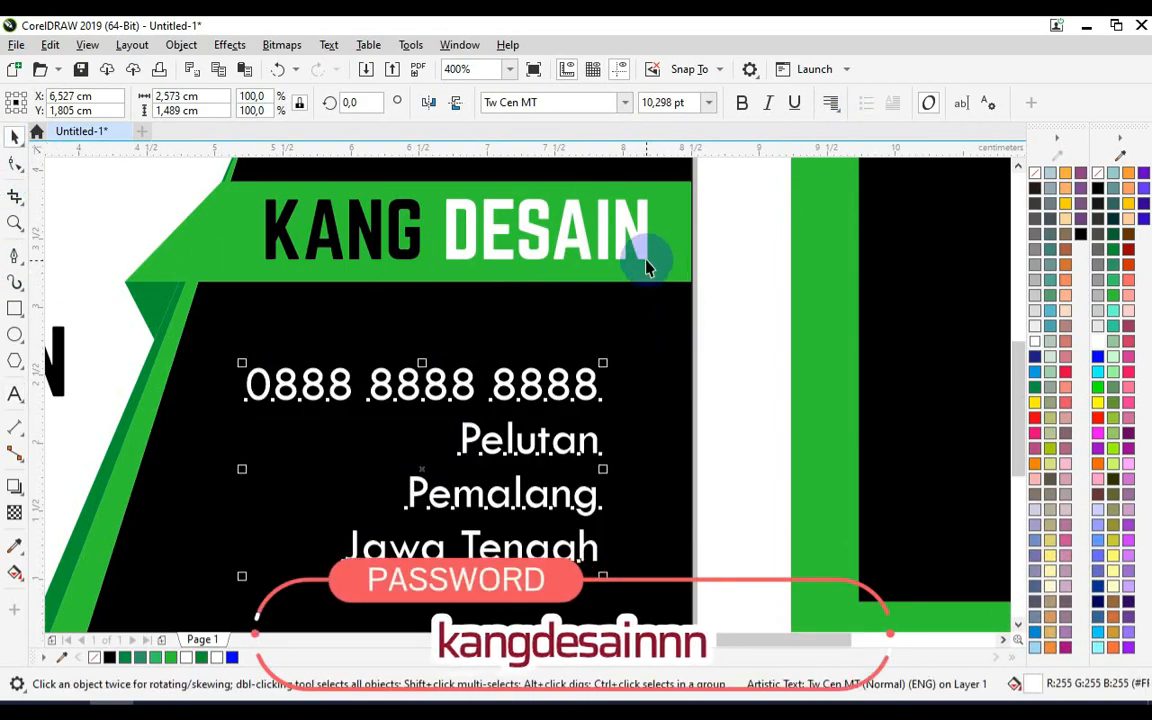
scroll(down, 3)
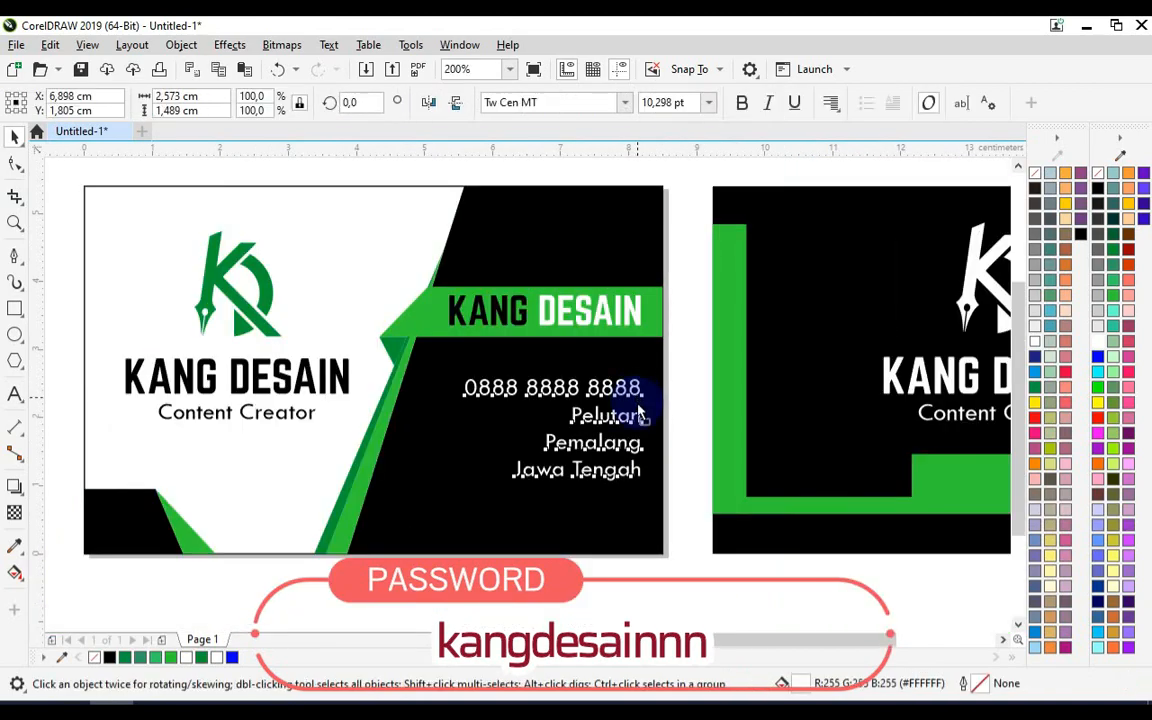